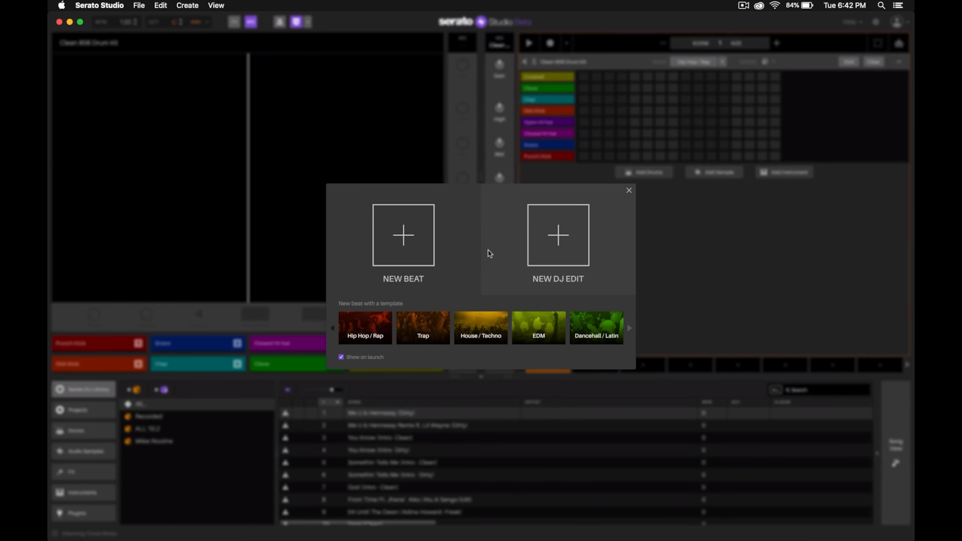
mouse_move(376, 190)
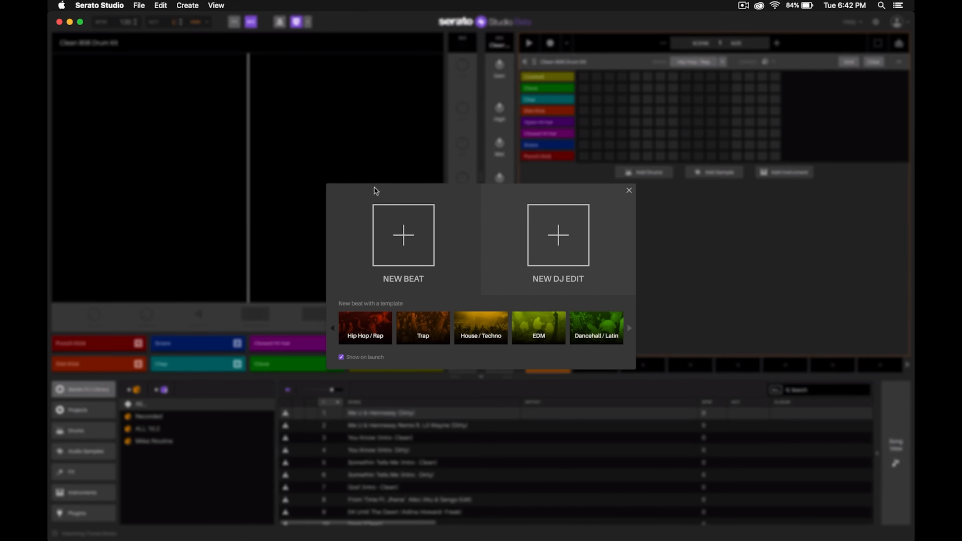
mouse_move(422, 191)
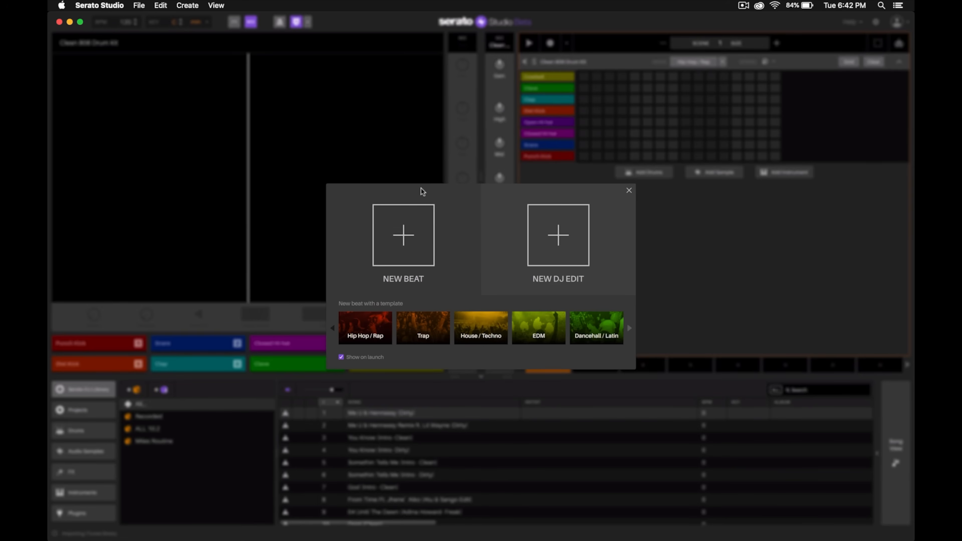
mouse_move(529, 191)
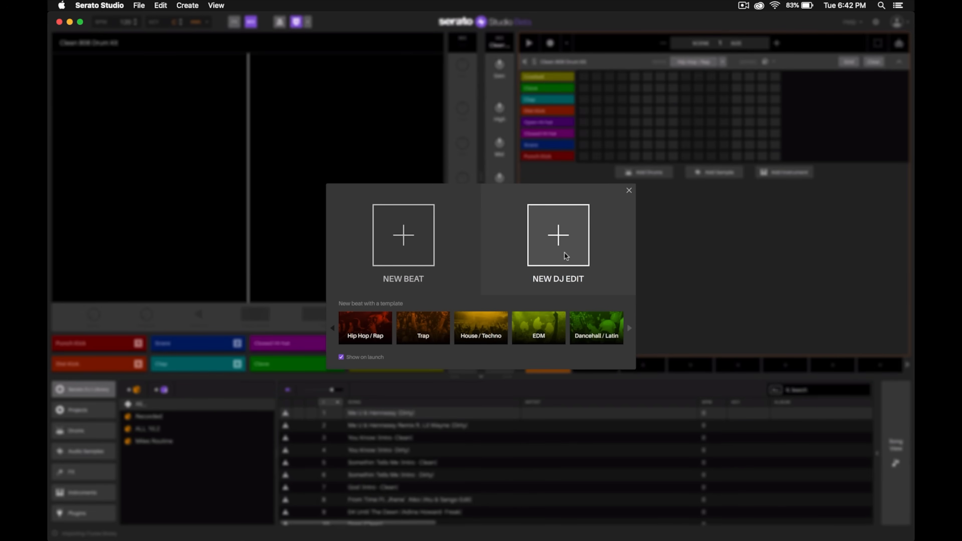
- Start a new empty DJ edit and browse the iTunes library's song list
click(557, 235)
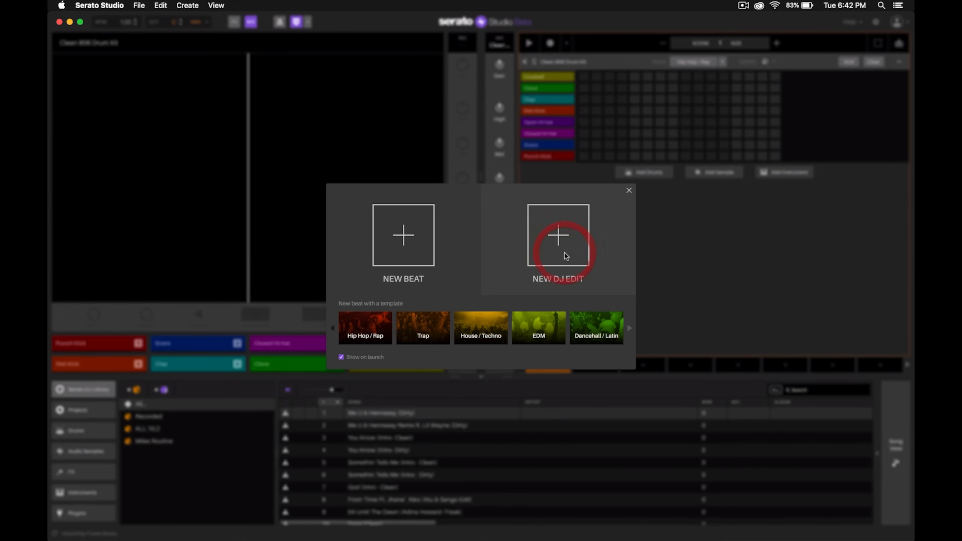
click(557, 235)
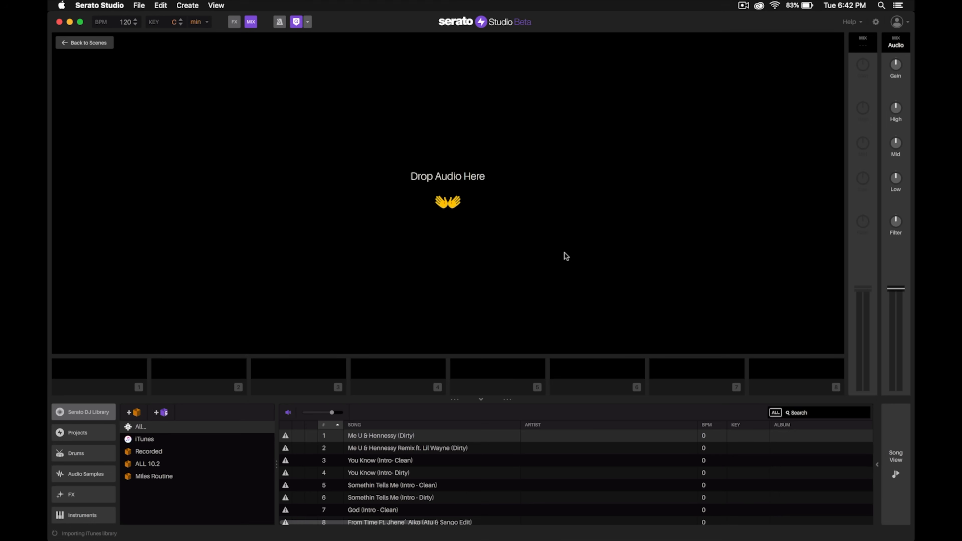
mouse_move(566, 244)
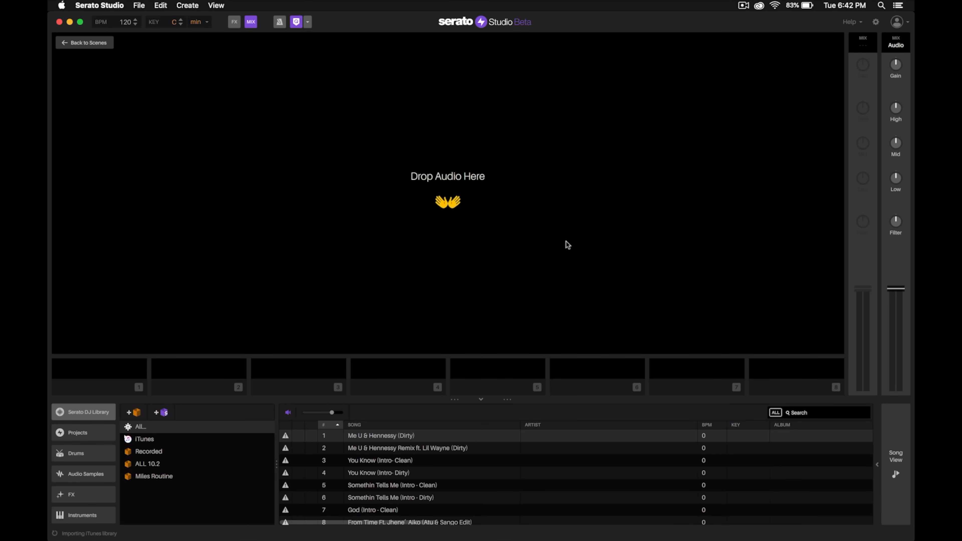
mouse_move(426, 235)
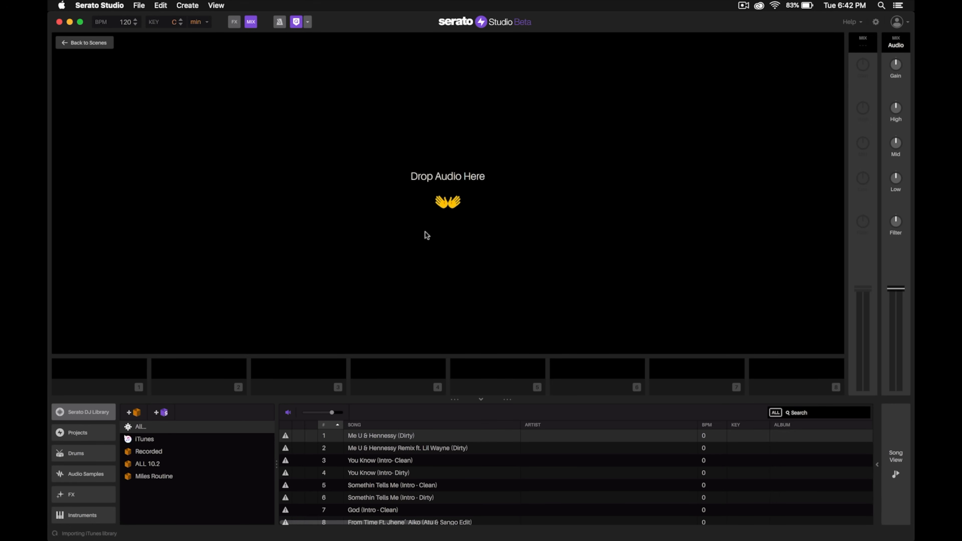
mouse_move(515, 244)
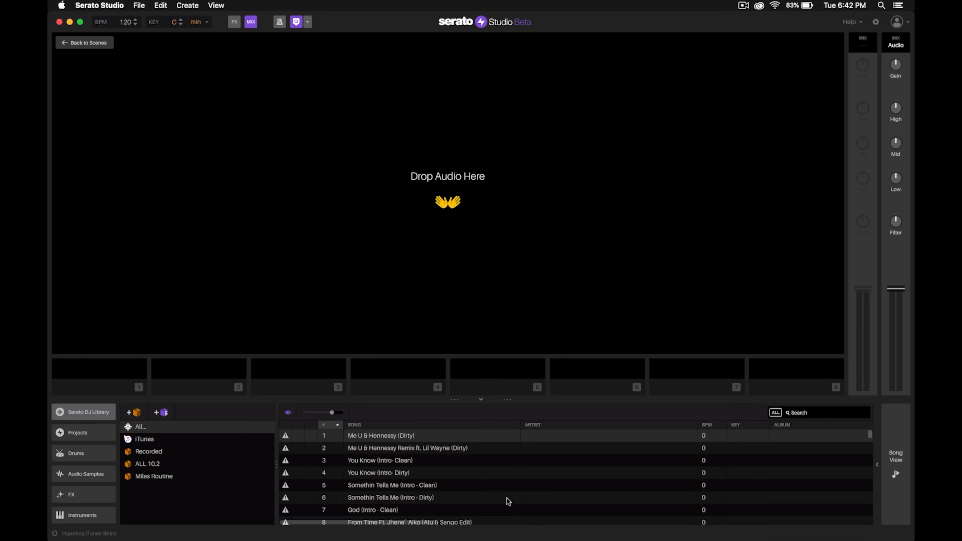
scroll(down, 3)
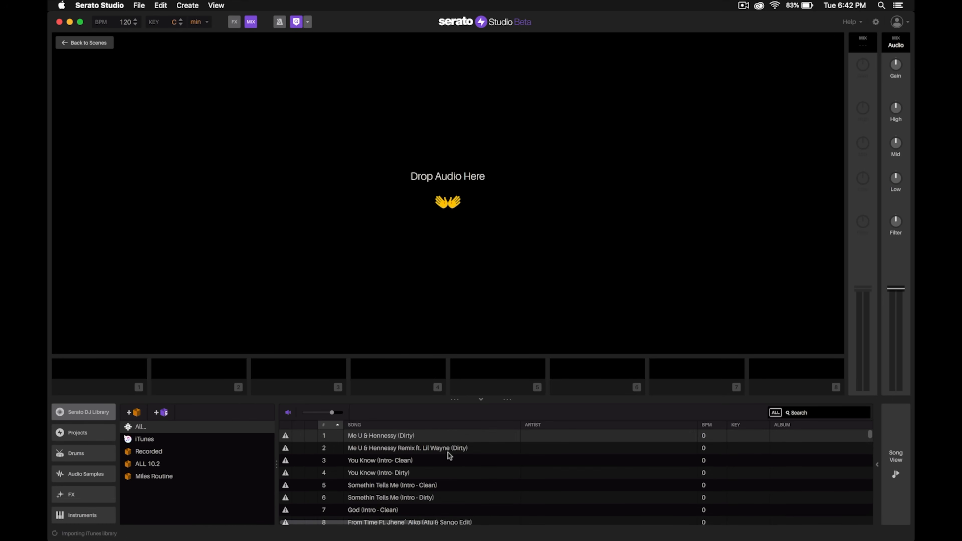
click(144, 439)
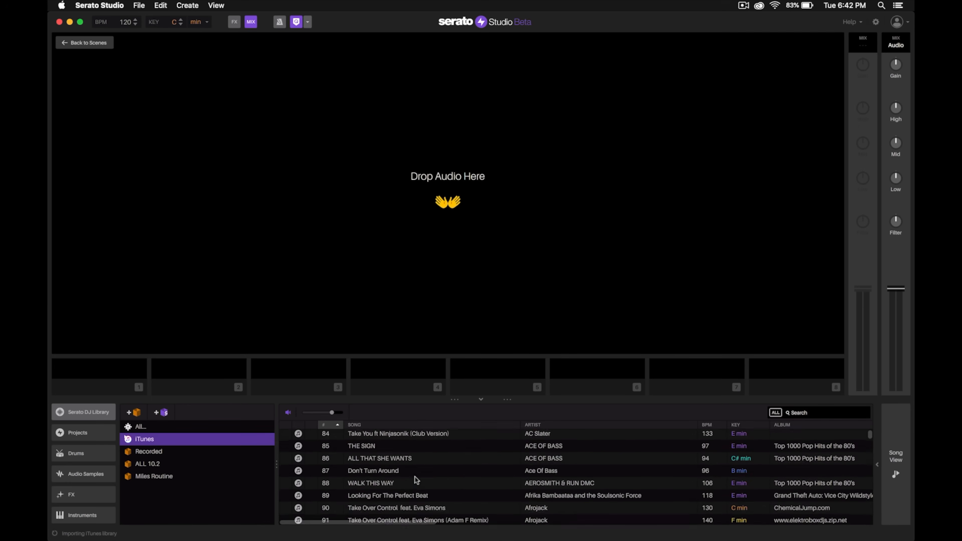
scroll(down, 3)
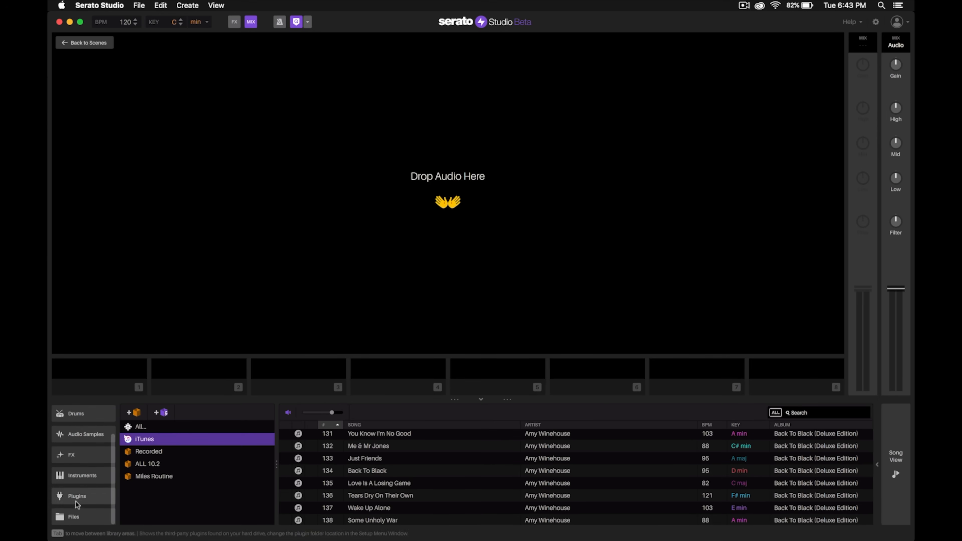
click(73, 515)
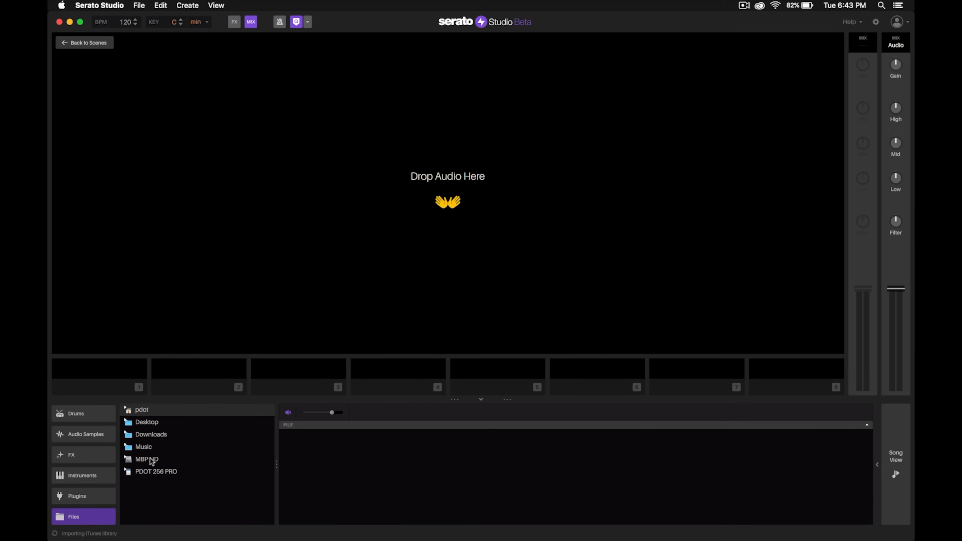
mouse_move(161, 445)
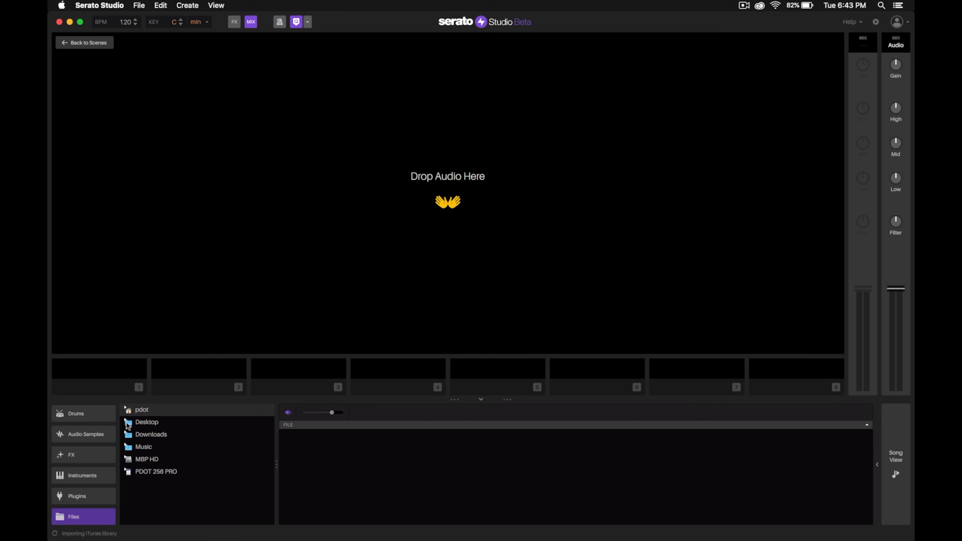
click(140, 410)
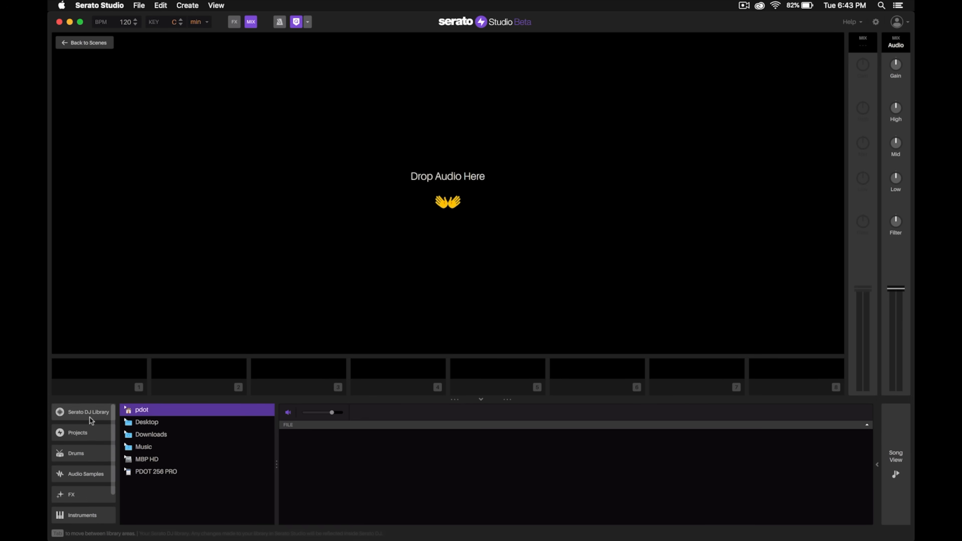
click(88, 412)
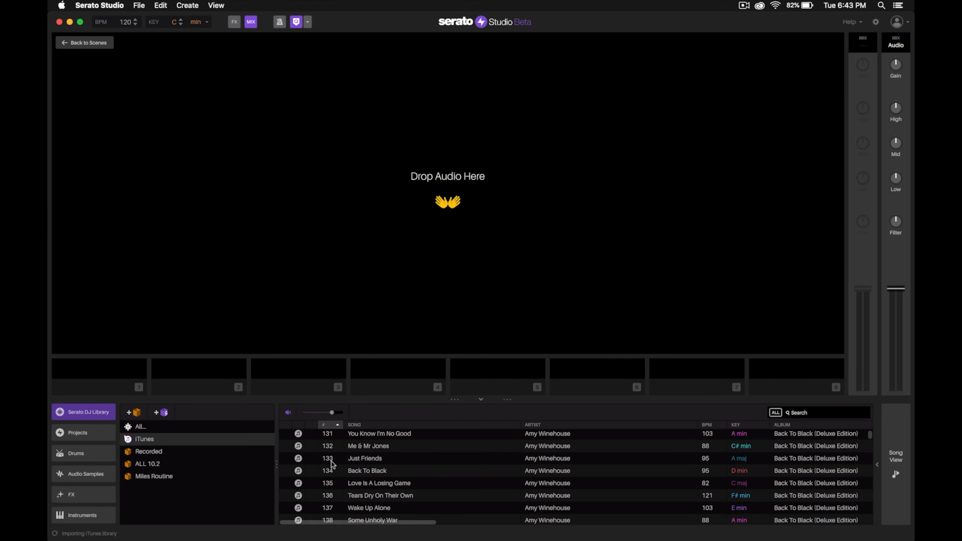
mouse_move(802, 411)
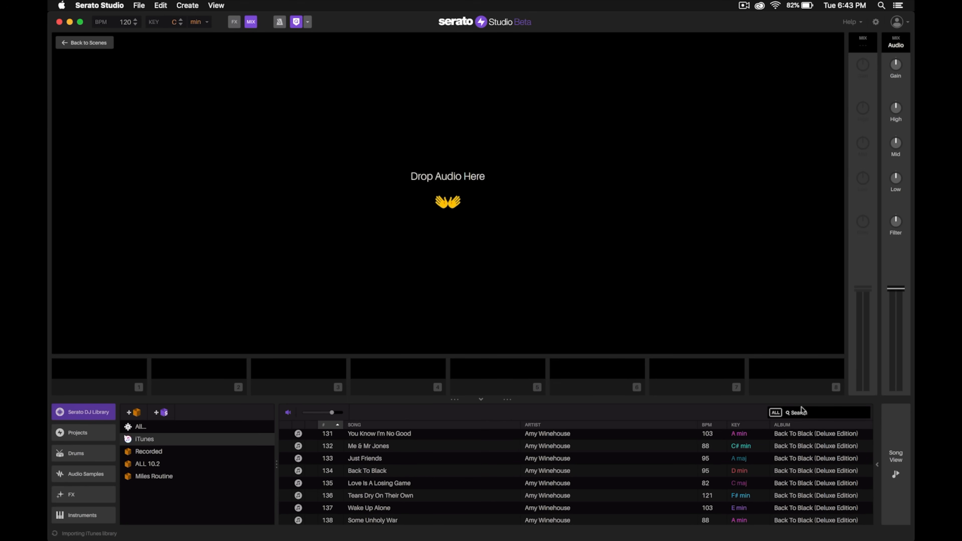
- Search the library for 'kay' and select Janet Jackson's If (Kaytranada Rmx)
text(kaytranada if)
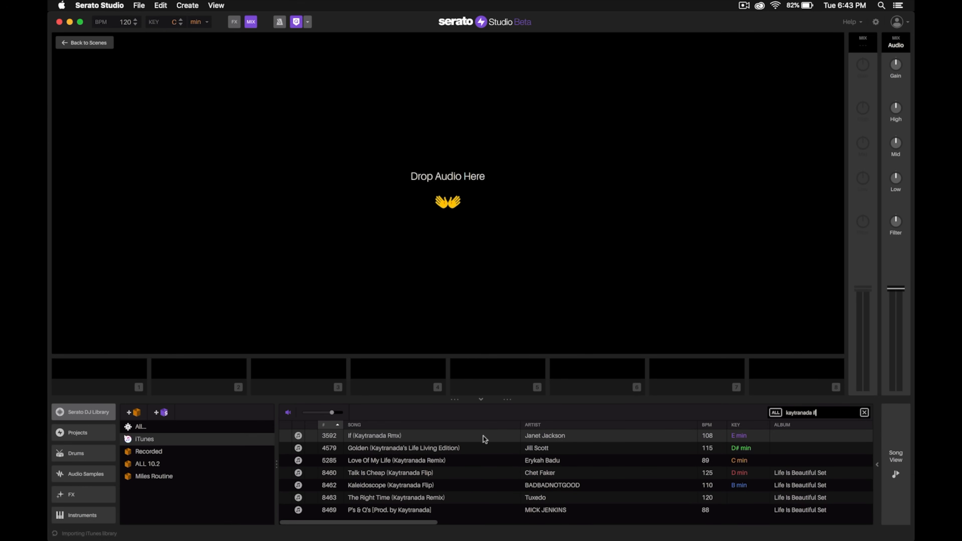
mouse_move(404, 440)
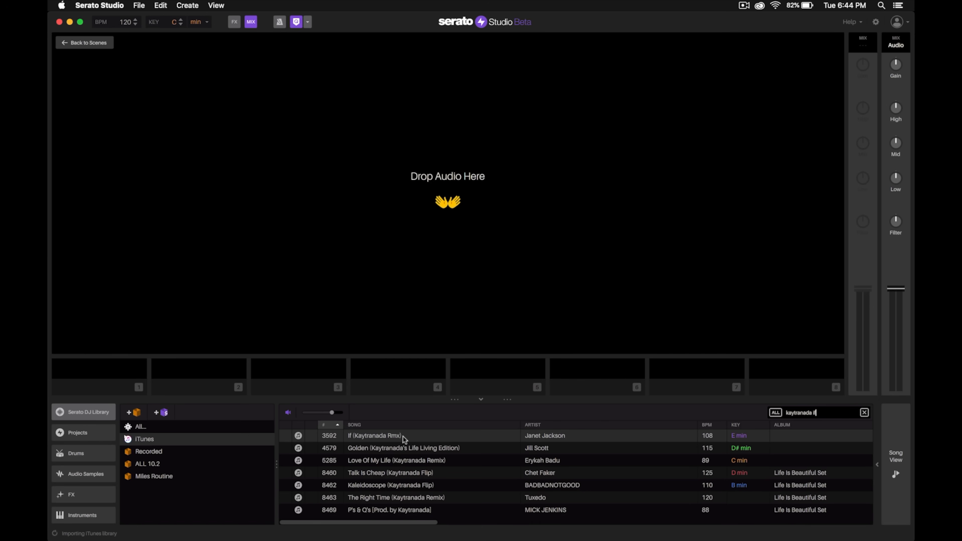
click(399, 436)
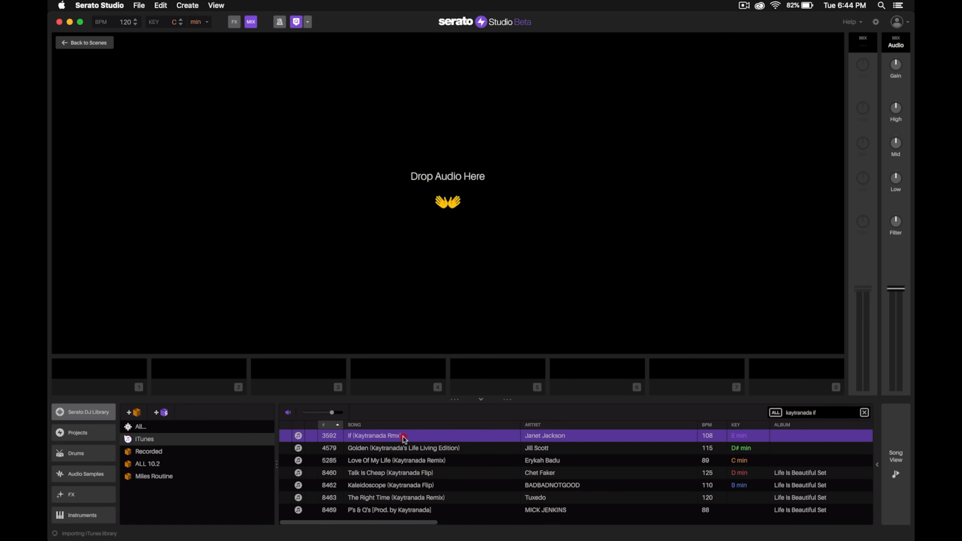
- Load If (Kaytranada Rmx) into the edit and play it to preview
double_click(377, 435)
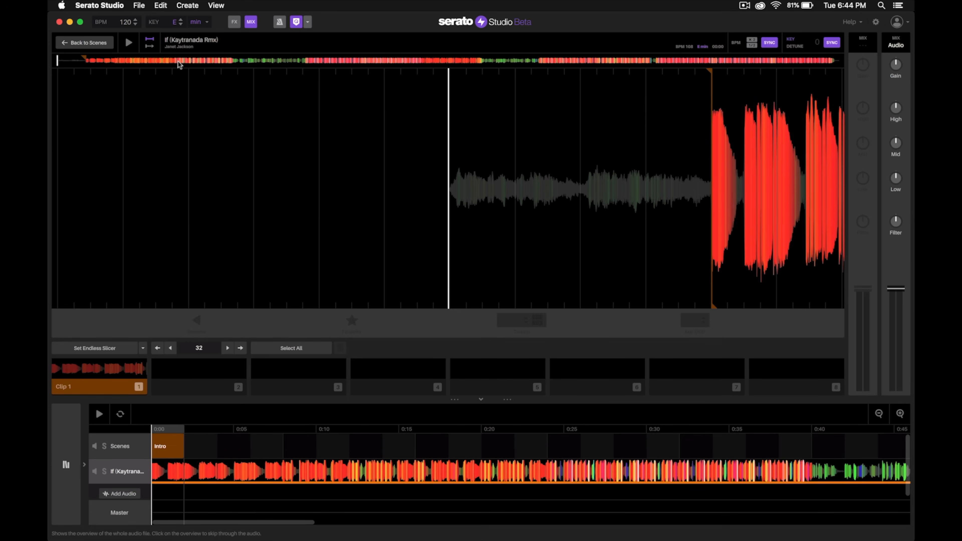
mouse_move(563, 55)
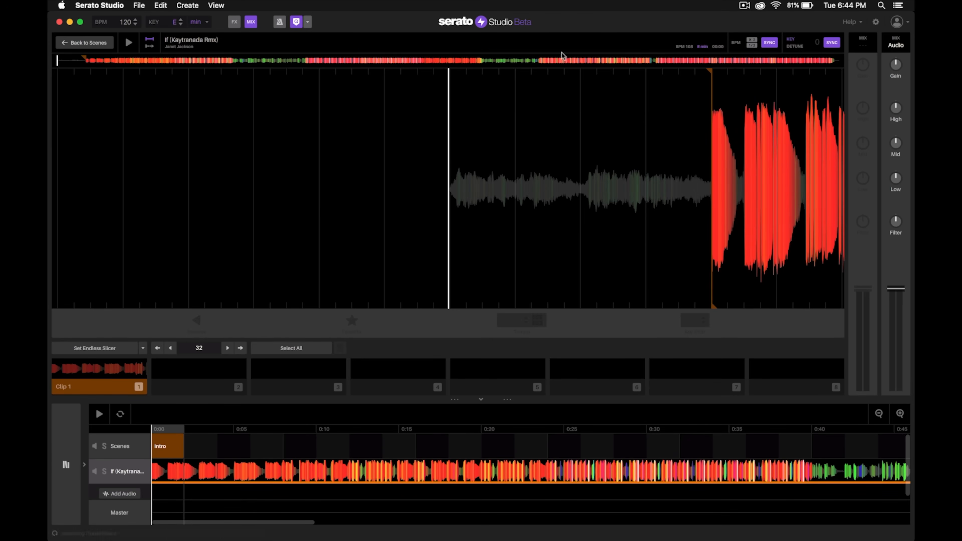
mouse_move(704, 124)
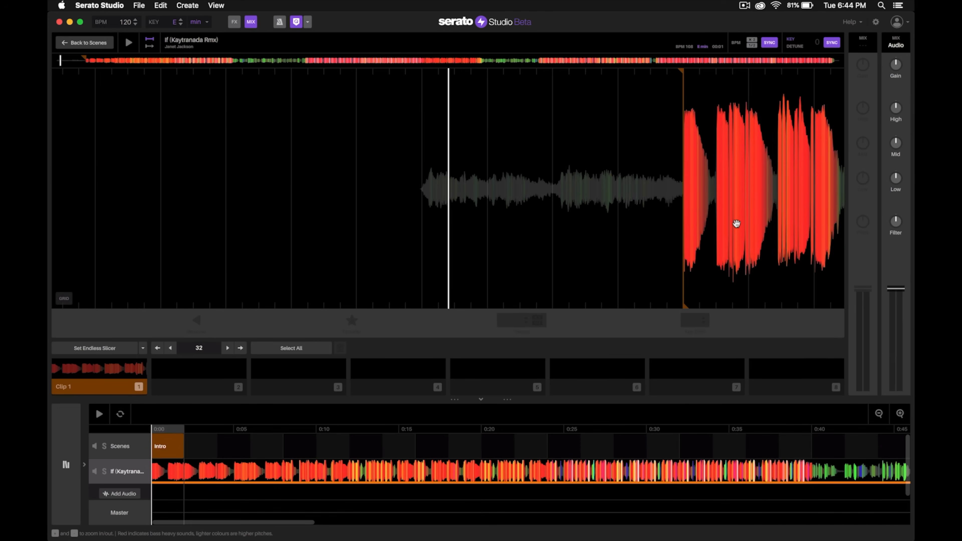
mouse_move(556, 183)
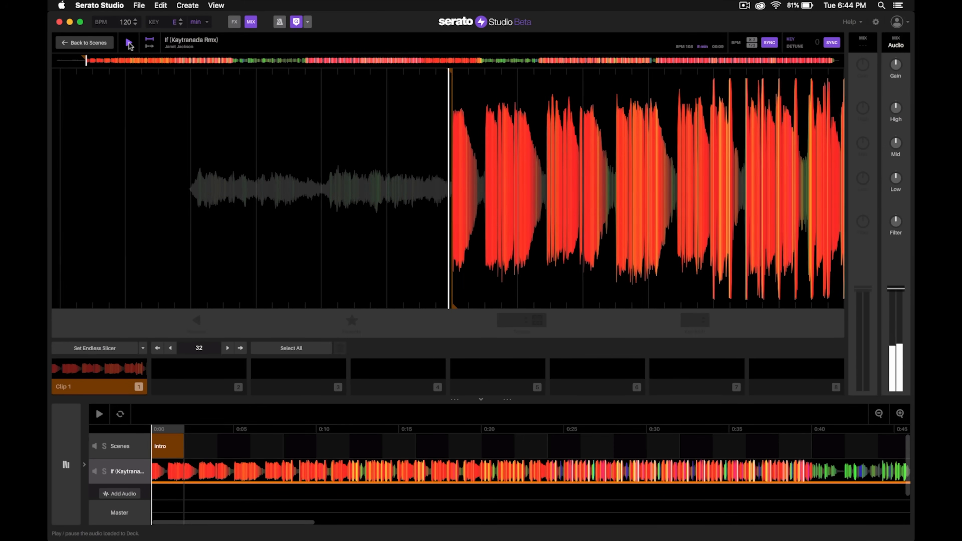
click(128, 44)
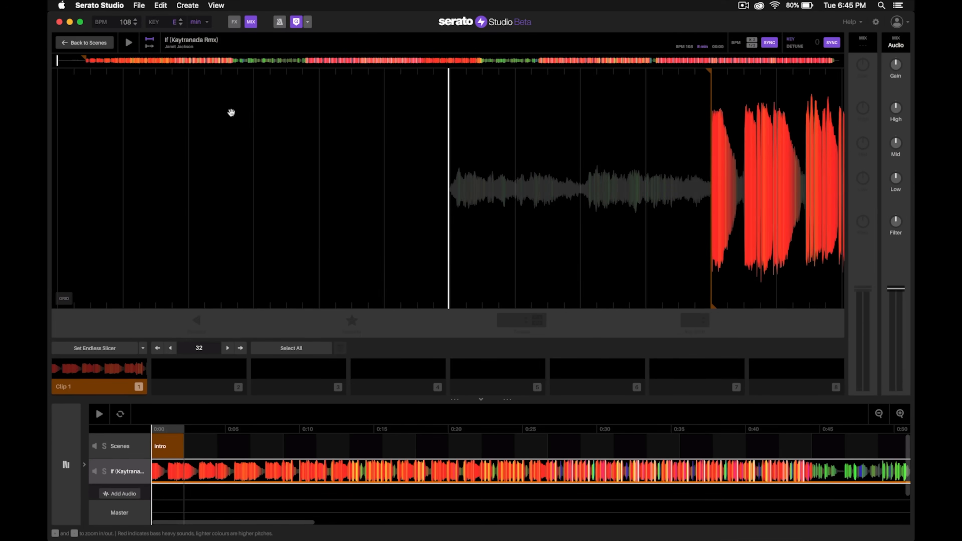
- Audition the track and move Clip 1's start point toward the quiet intro
click(128, 42)
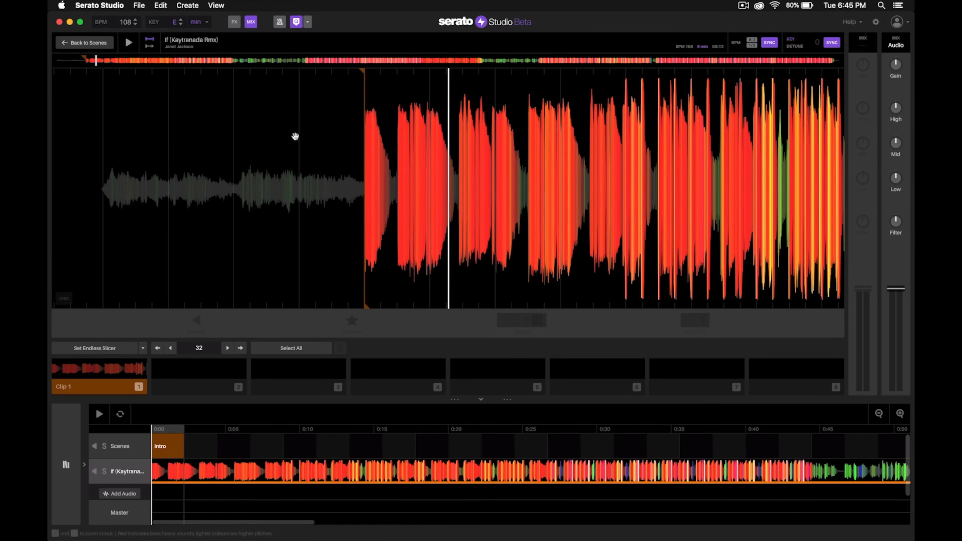
mouse_move(105, 126)
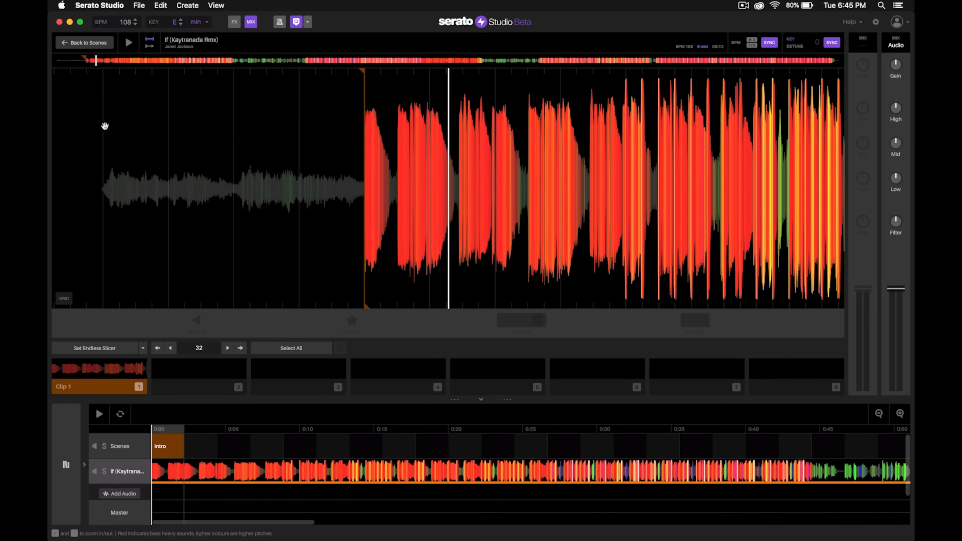
mouse_move(243, 165)
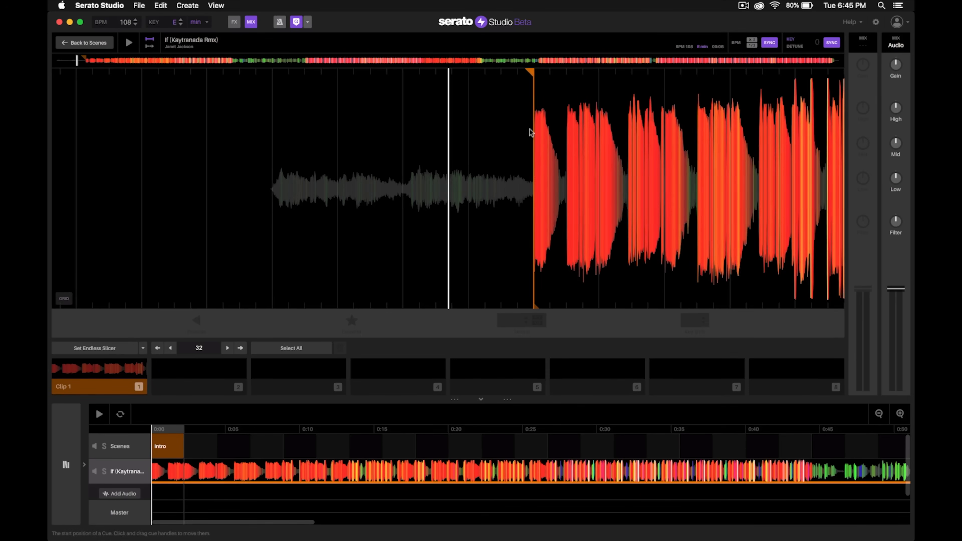
drag(534, 71, 490, 71)
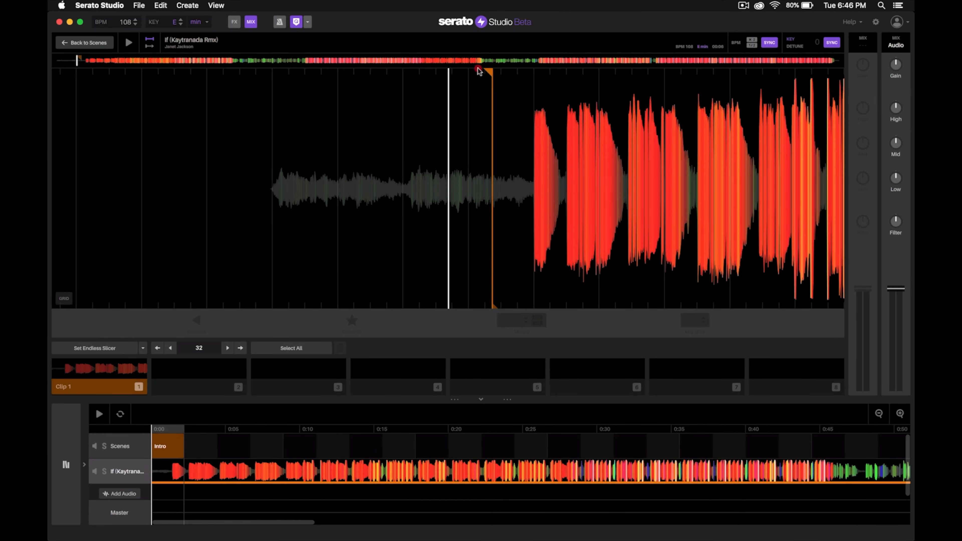
drag(488, 70, 272, 85)
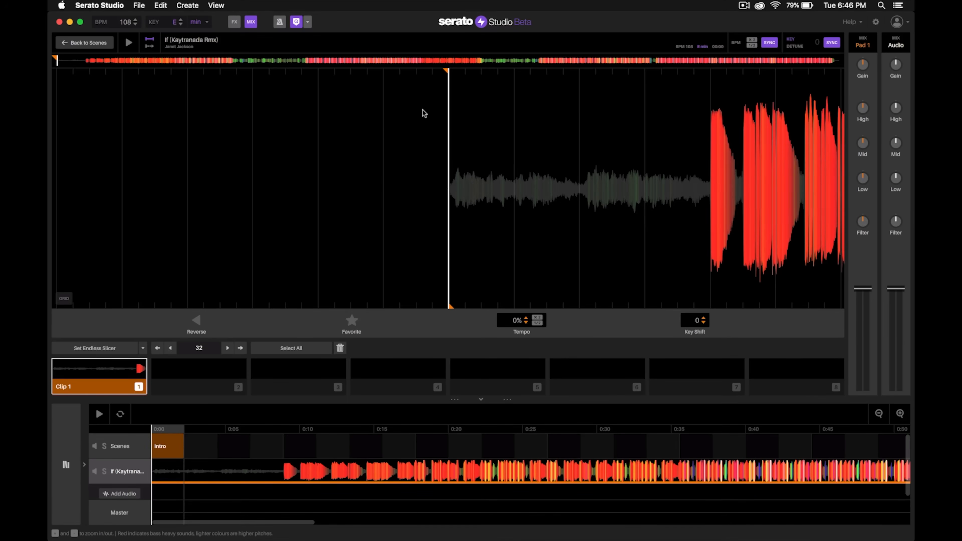
mouse_move(216, 57)
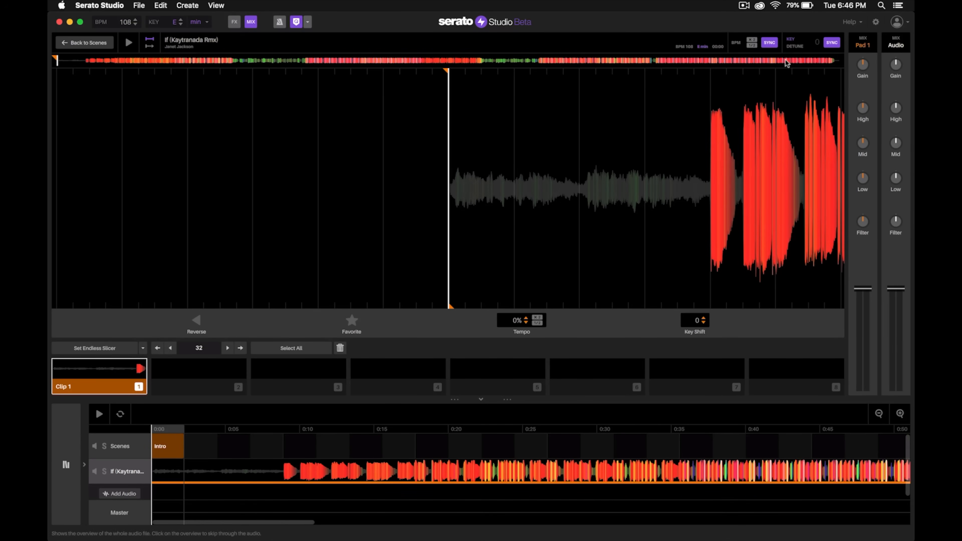
mouse_move(776, 64)
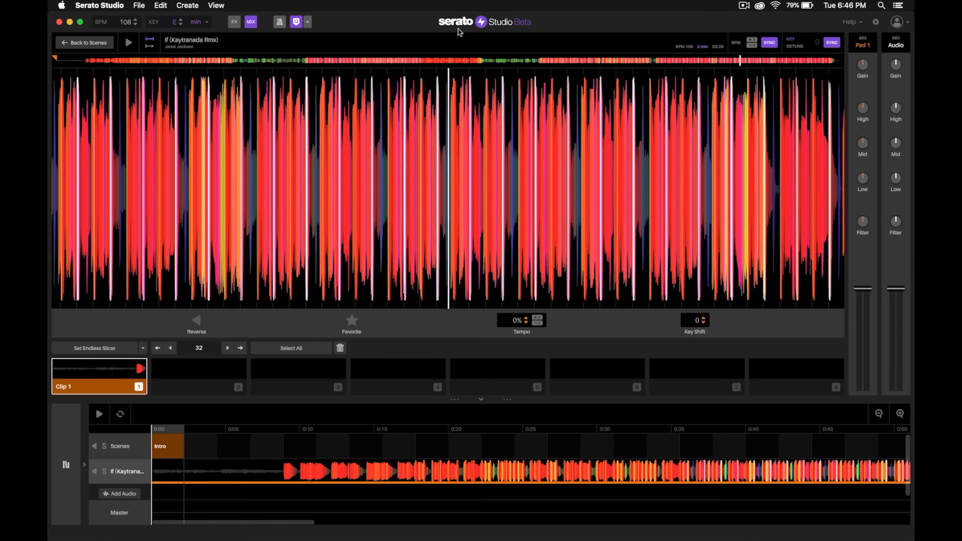
- Audition the song by playing and stopping from several positions
click(128, 42)
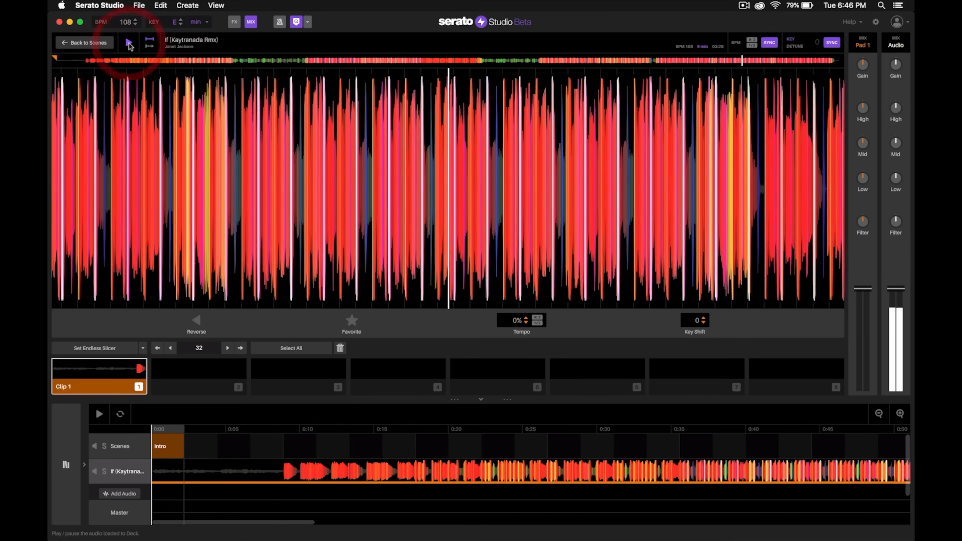
click(129, 42)
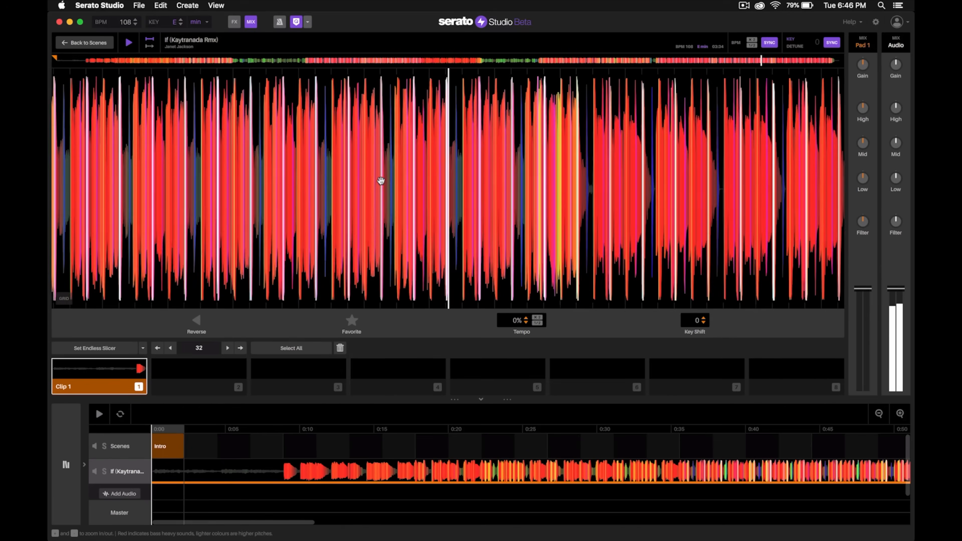
click(129, 42)
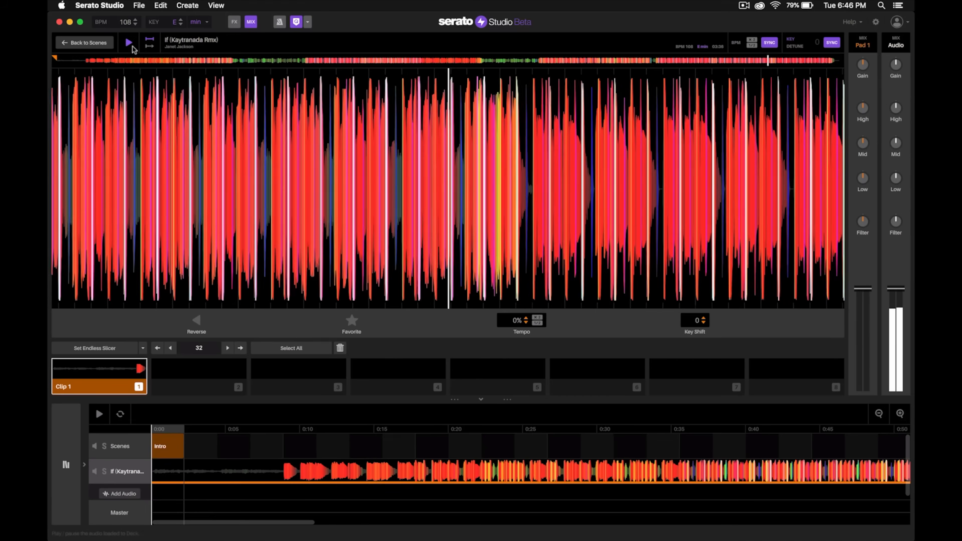
click(128, 42)
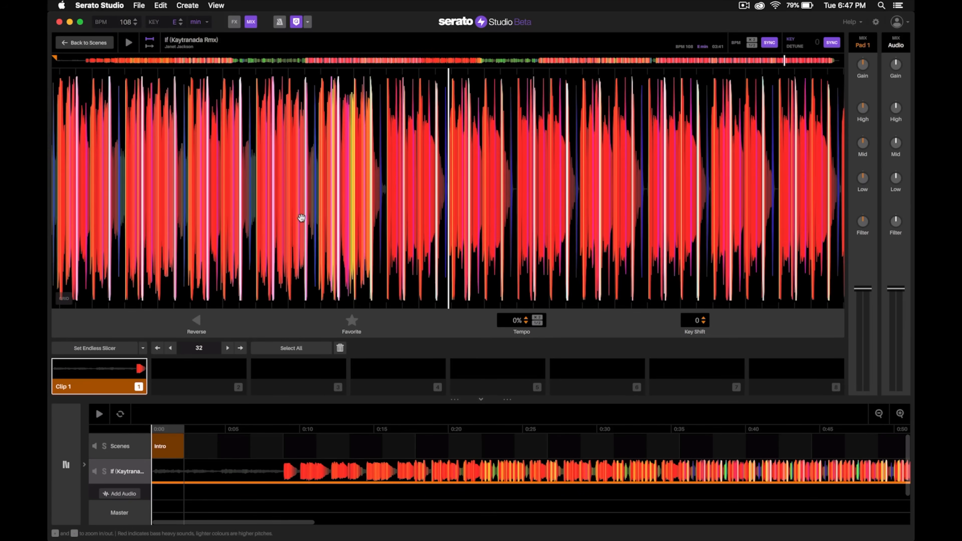
mouse_move(271, 210)
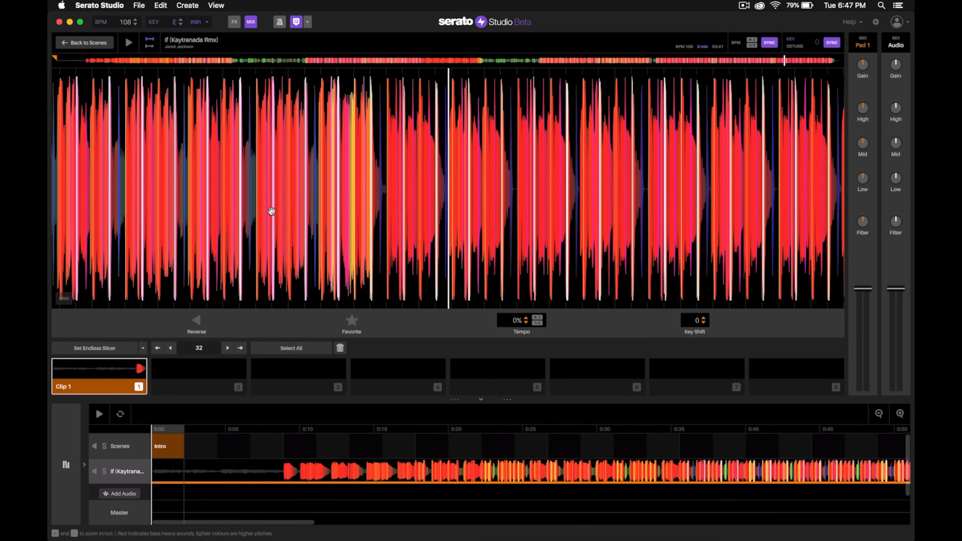
mouse_move(426, 189)
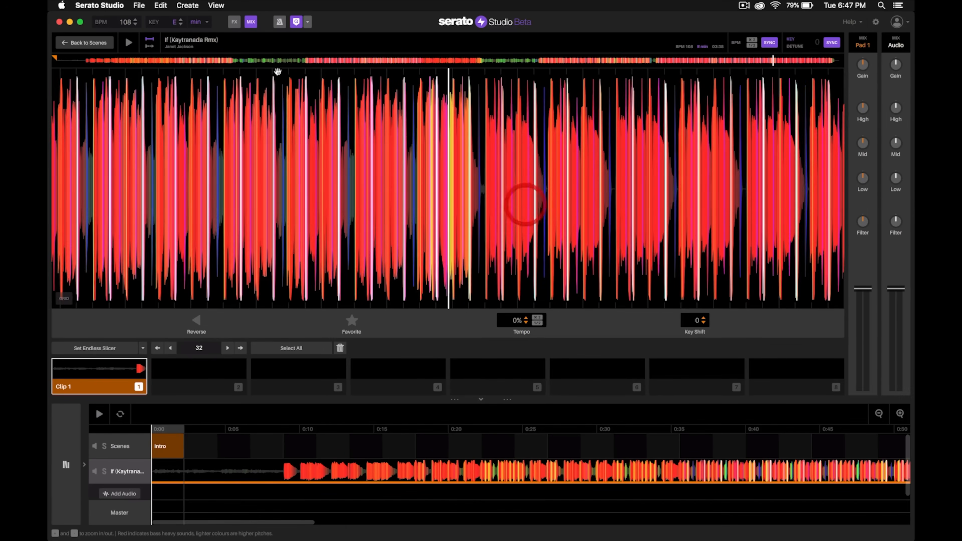
click(128, 43)
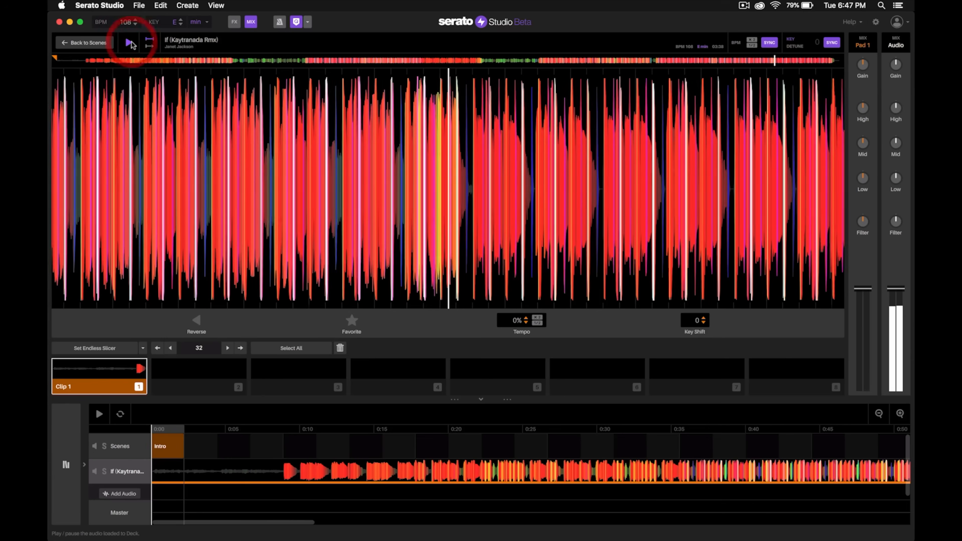
click(129, 43)
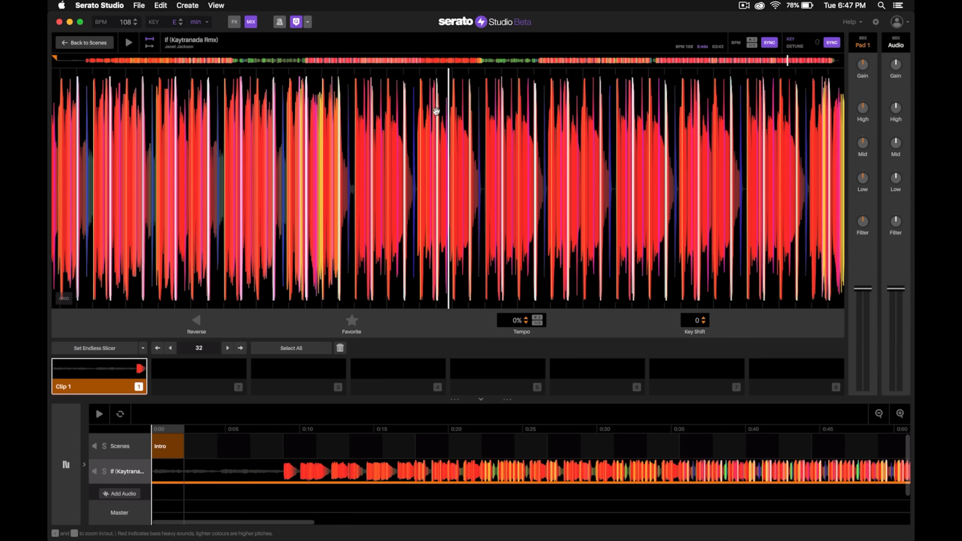
mouse_move(462, 79)
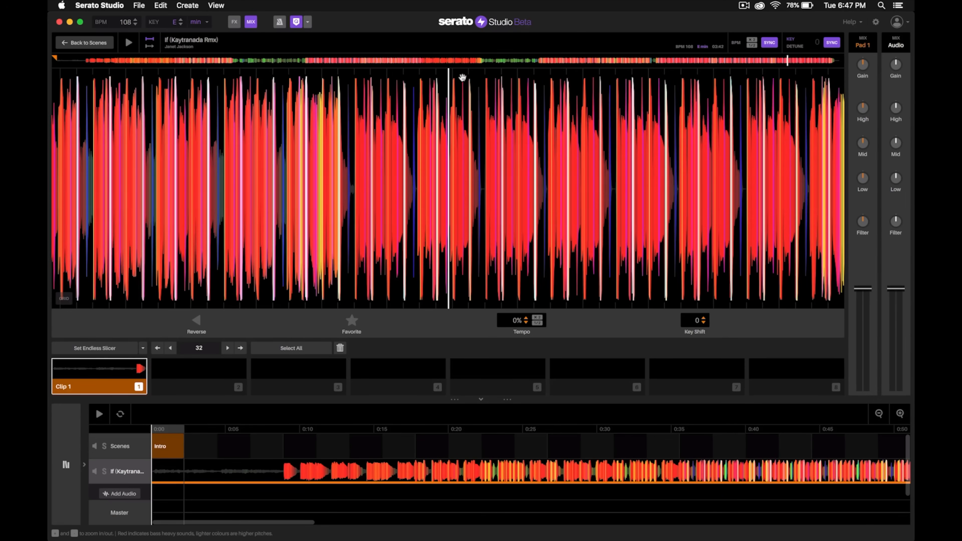
mouse_move(566, 166)
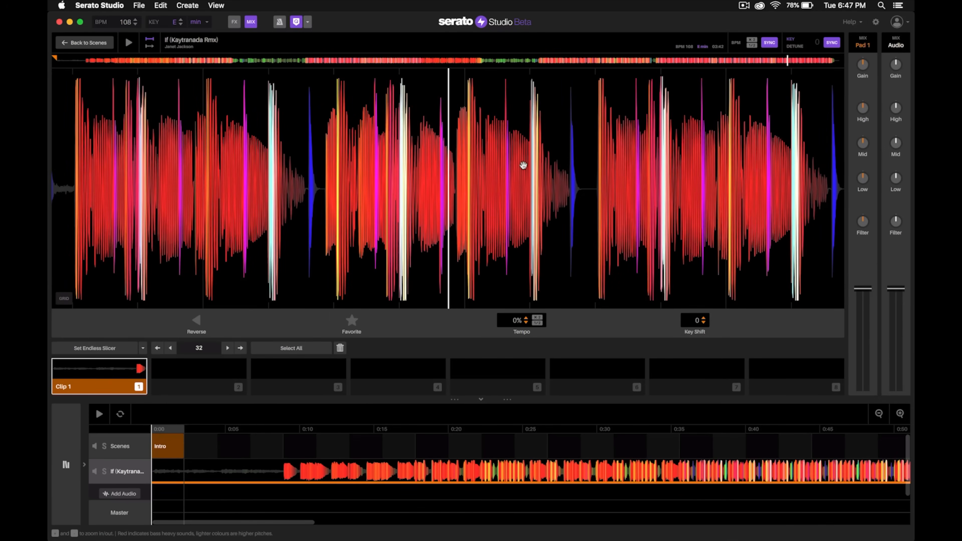
click(128, 43)
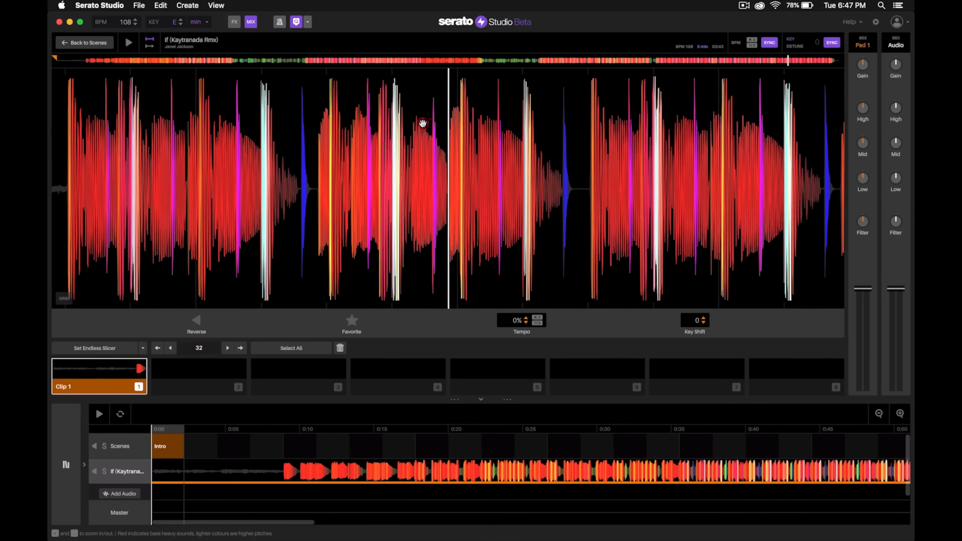
mouse_move(471, 145)
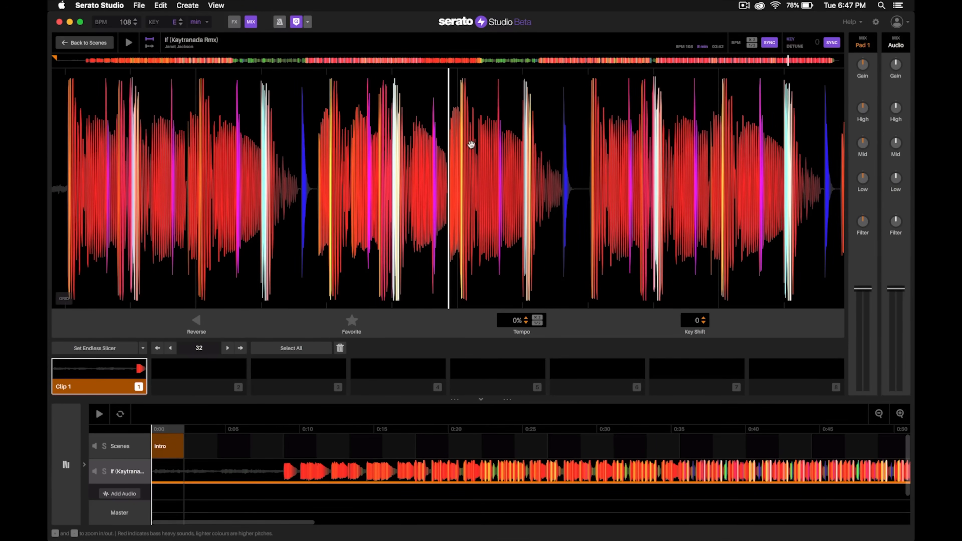
mouse_move(491, 158)
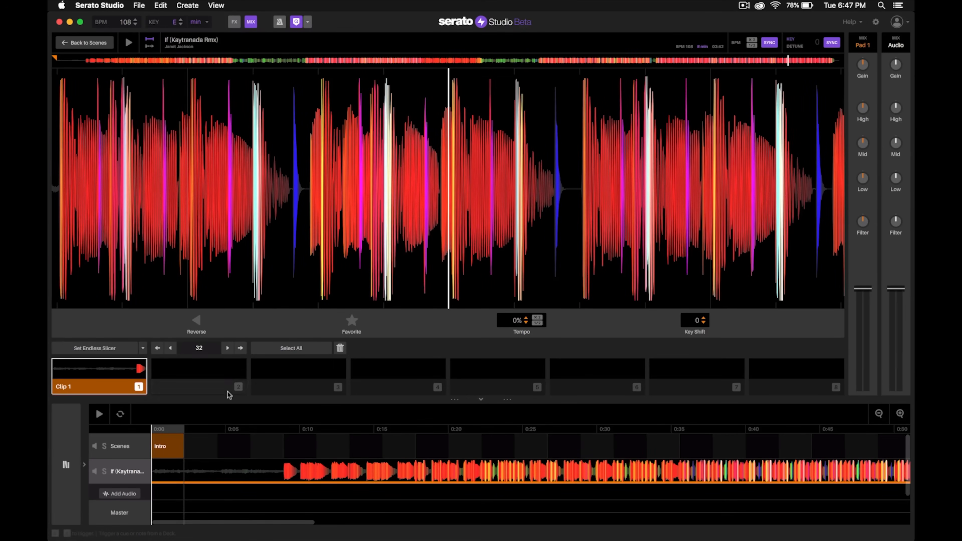
- Create Clip 2 from the song on the second cue pad and trigger it
click(197, 375)
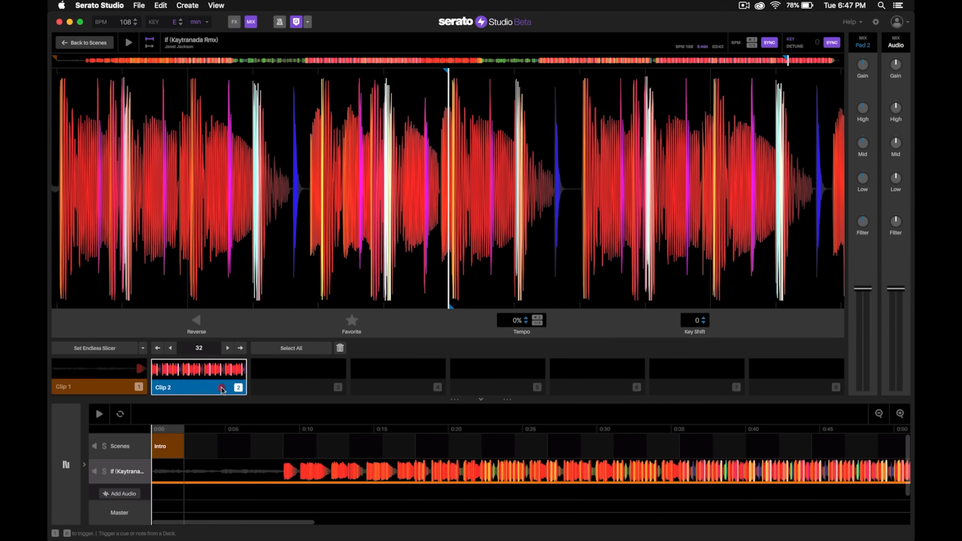
click(128, 42)
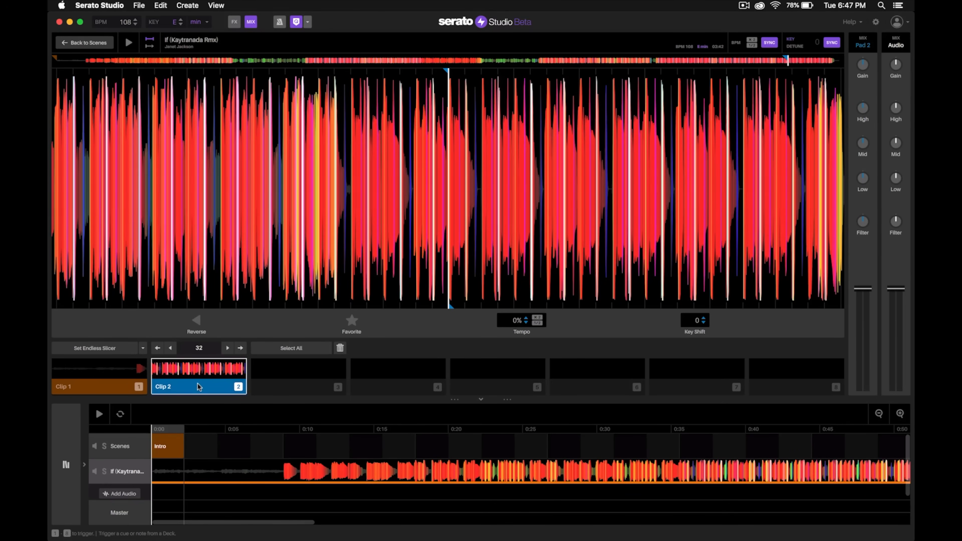
click(128, 42)
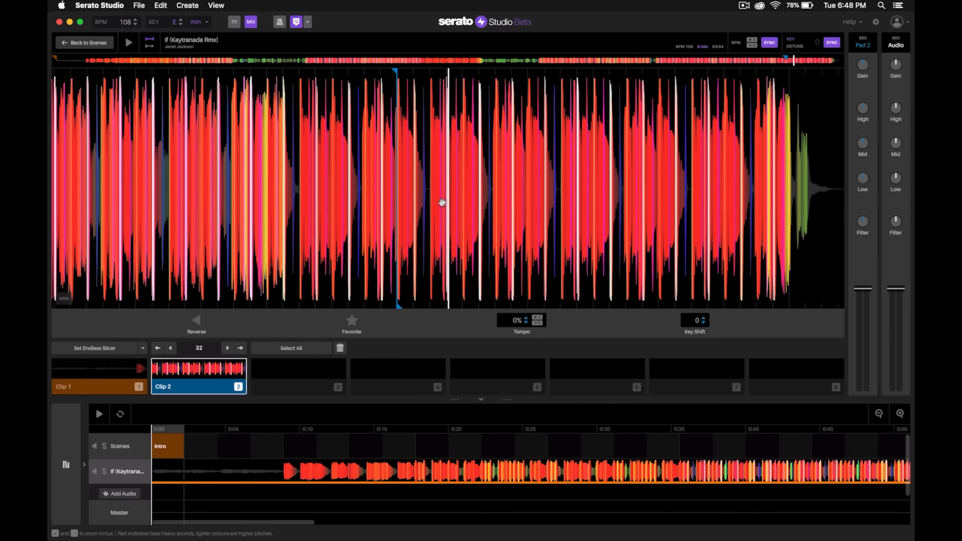
mouse_move(399, 300)
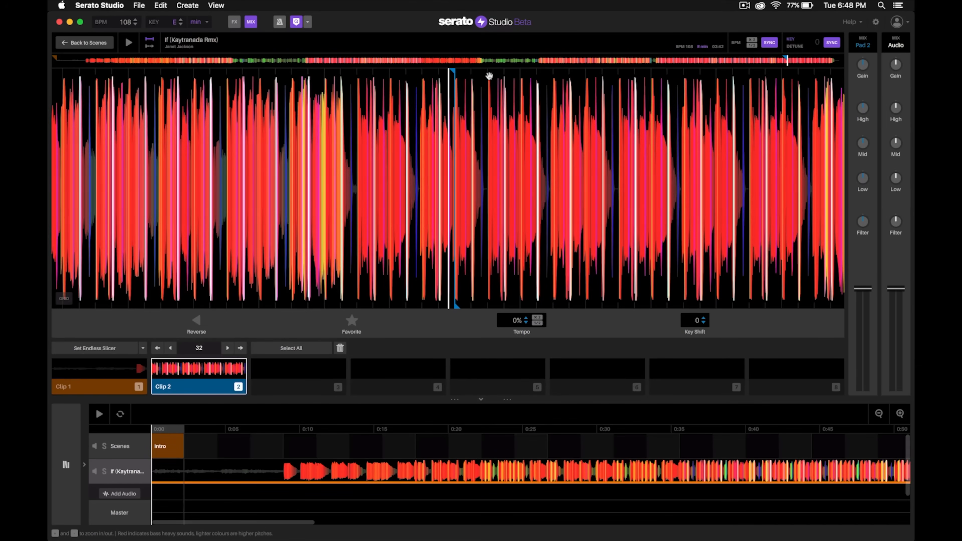
mouse_move(521, 78)
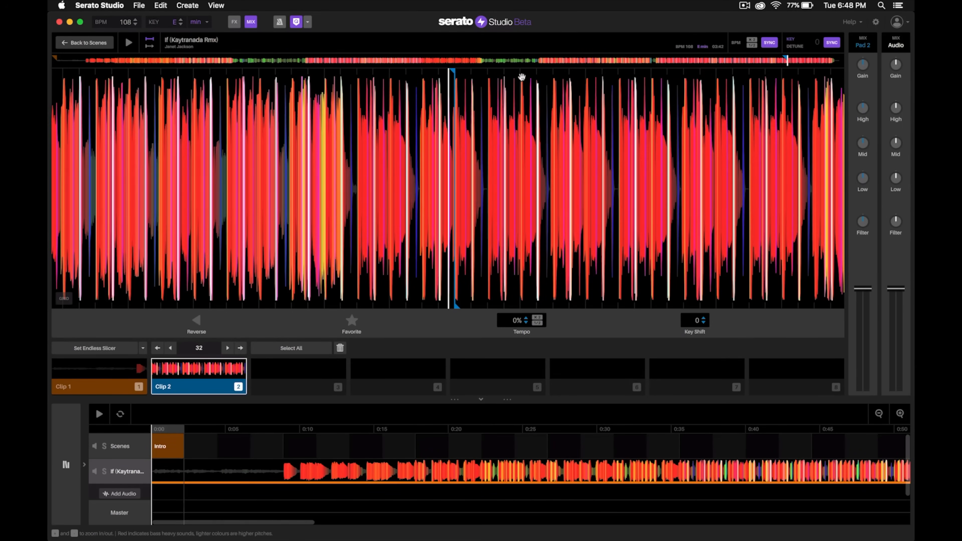
mouse_move(440, 292)
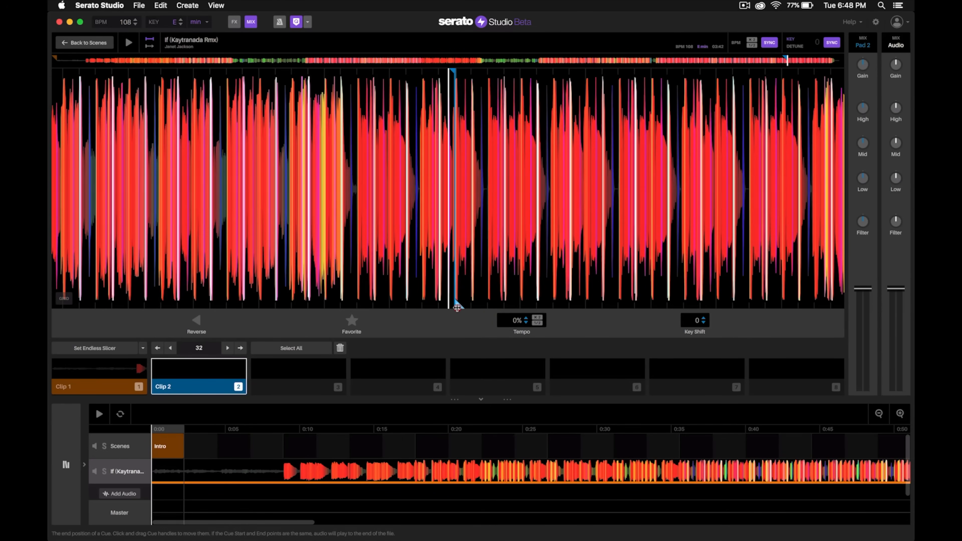
- Stretch Clip 2's end later across more beats, then make Clip 1 active in the deck
drag(451, 306, 497, 306)
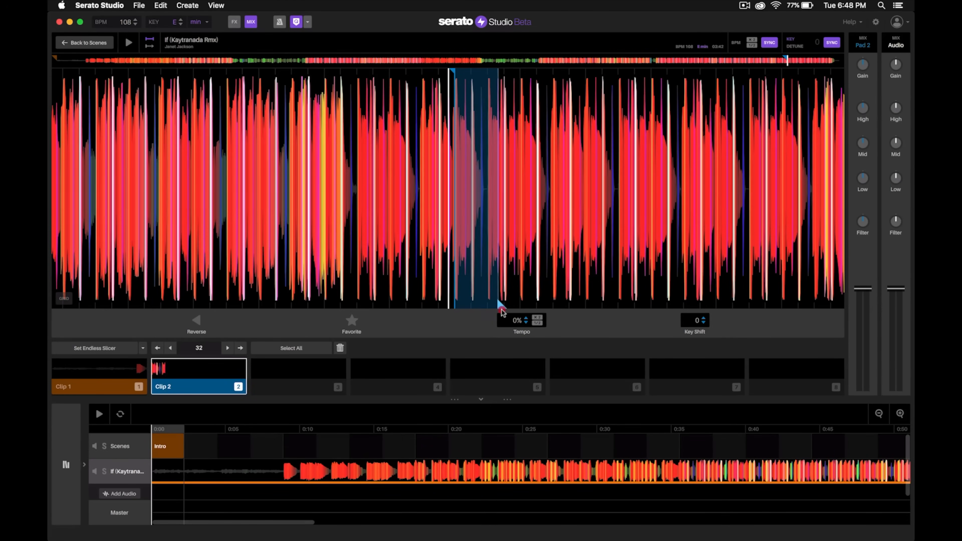
drag(494, 307, 530, 306)
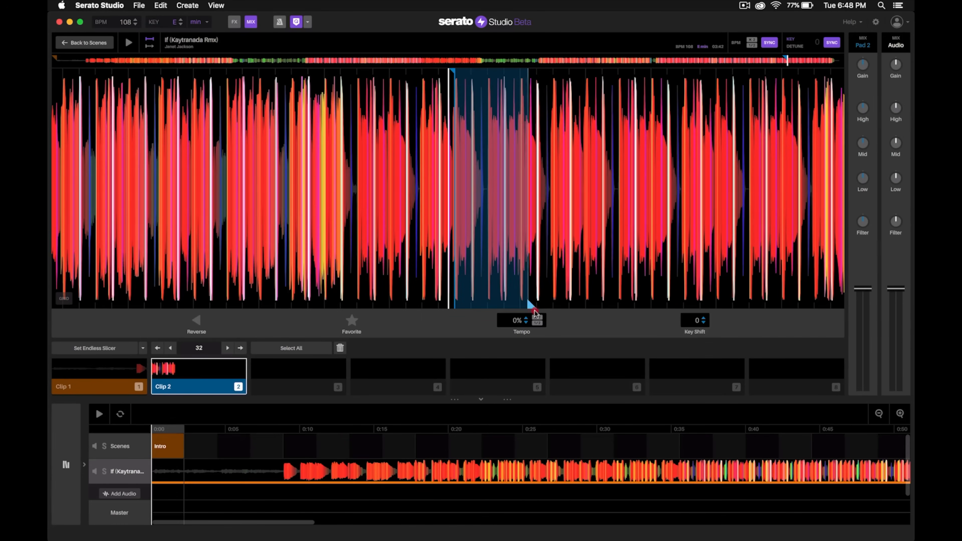
drag(530, 307, 583, 307)
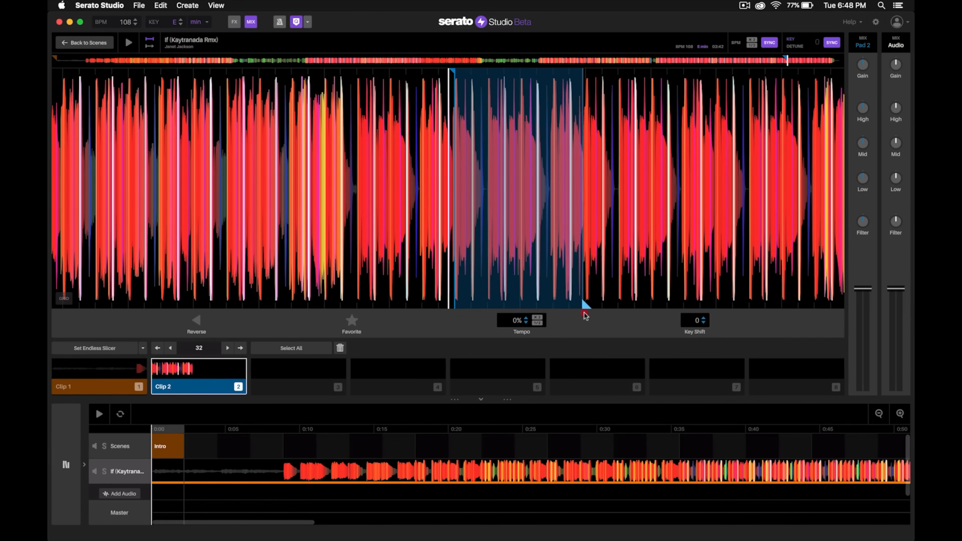
drag(581, 305, 606, 305)
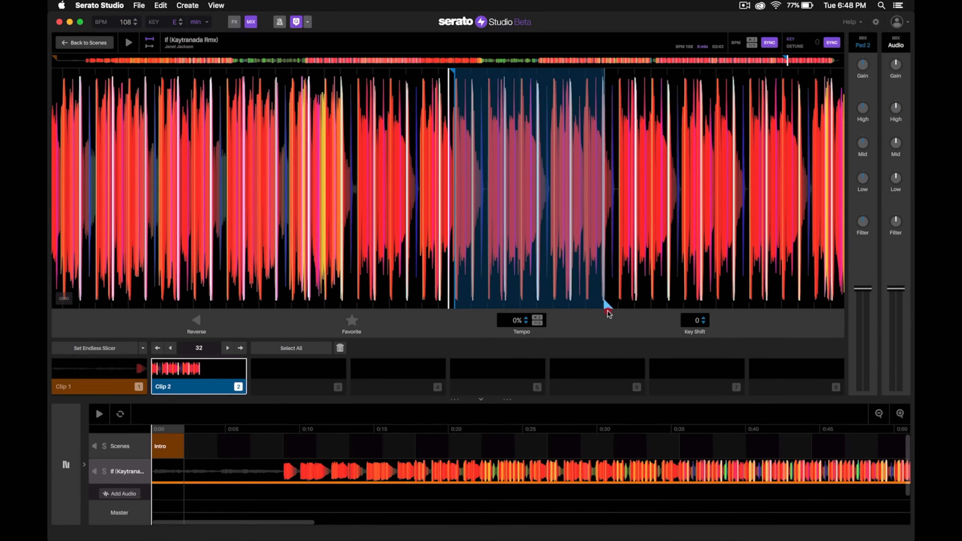
drag(604, 307, 647, 306)
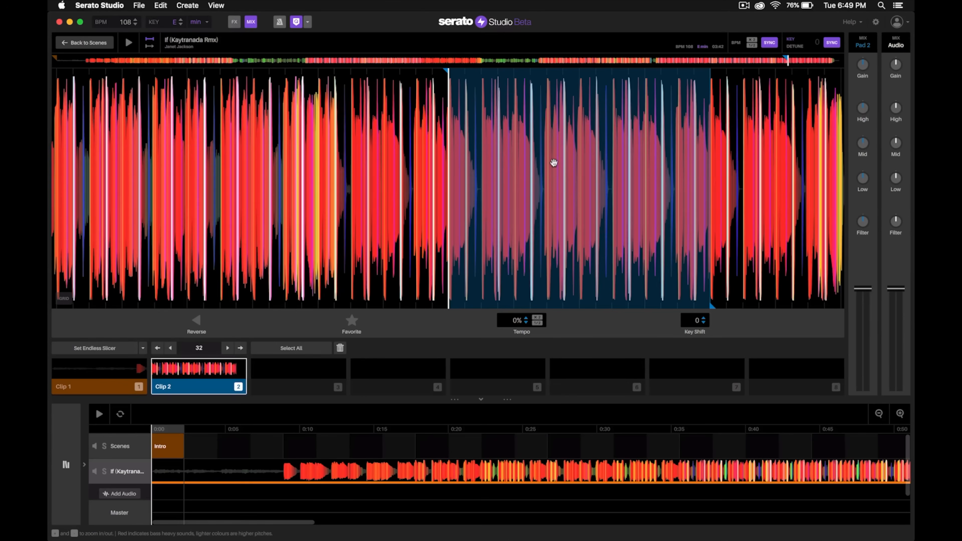
mouse_move(453, 177)
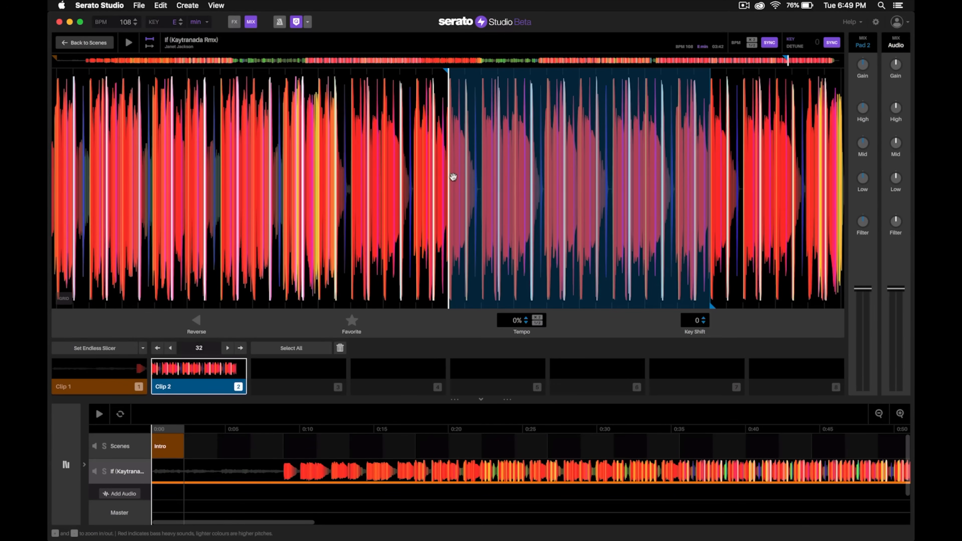
mouse_move(543, 231)
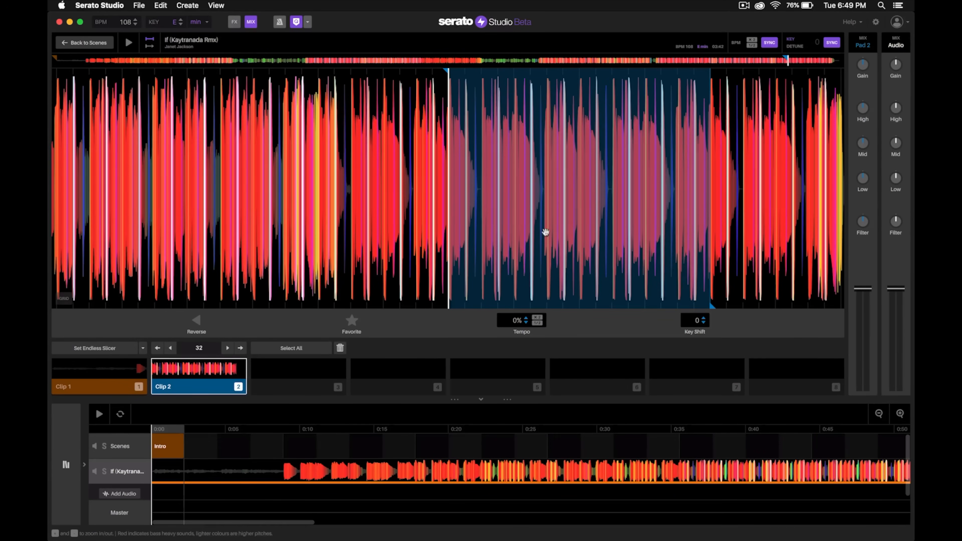
mouse_move(471, 164)
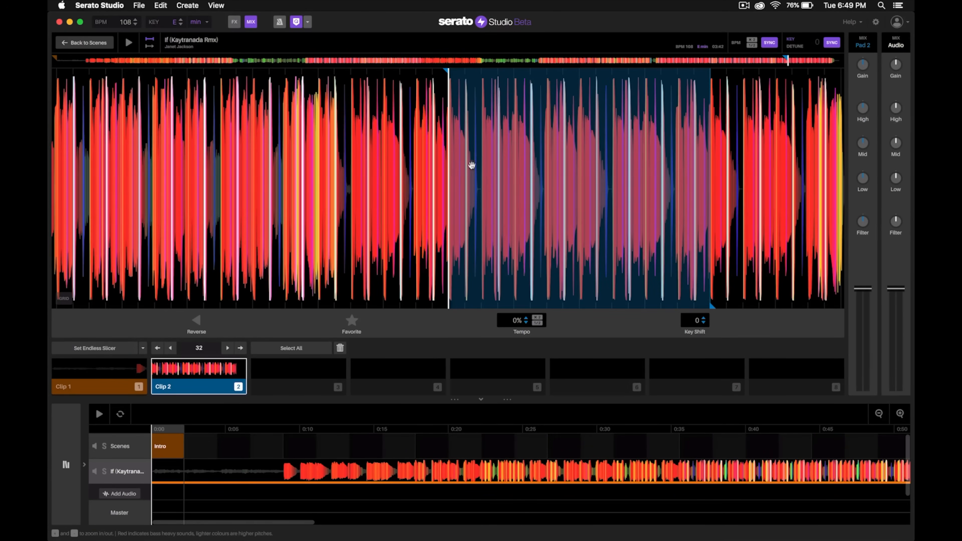
mouse_move(653, 185)
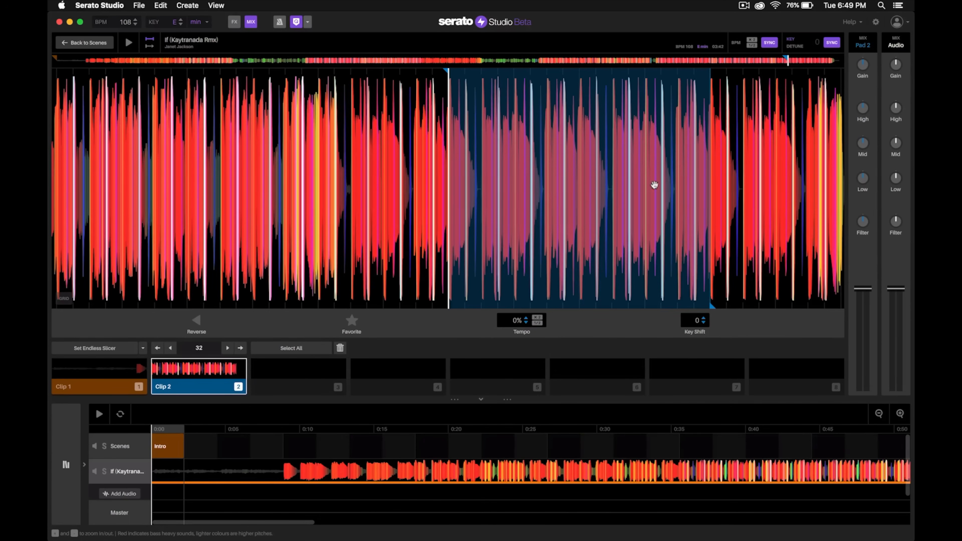
mouse_move(818, 160)
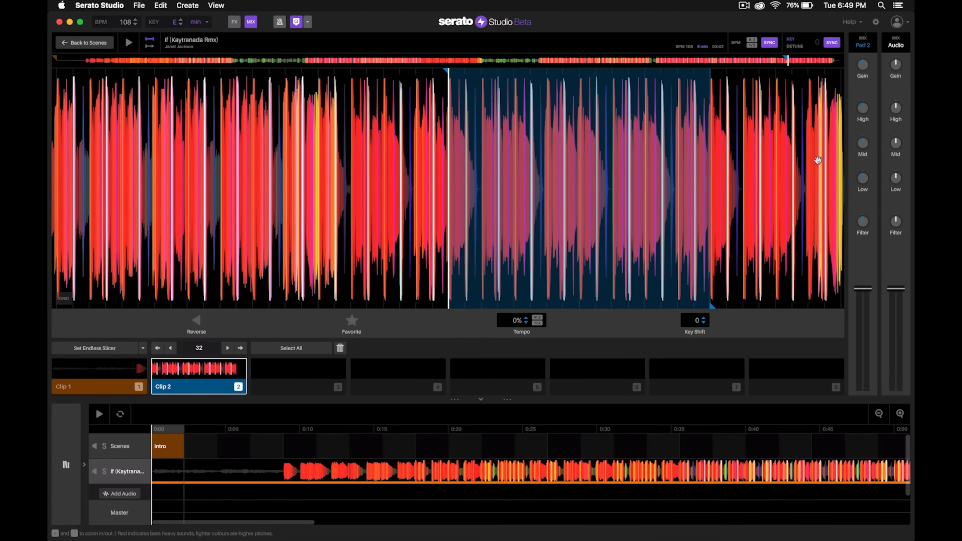
mouse_move(708, 300)
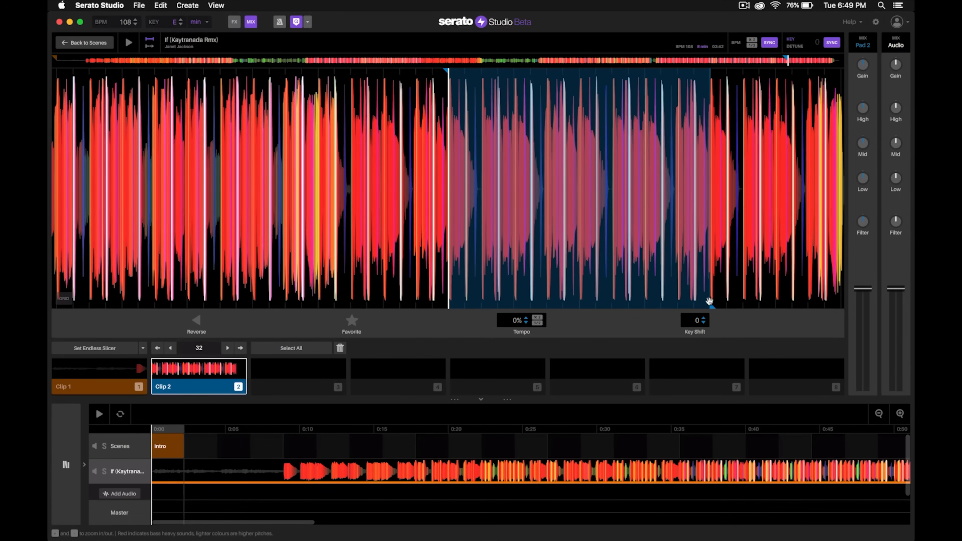
mouse_move(689, 239)
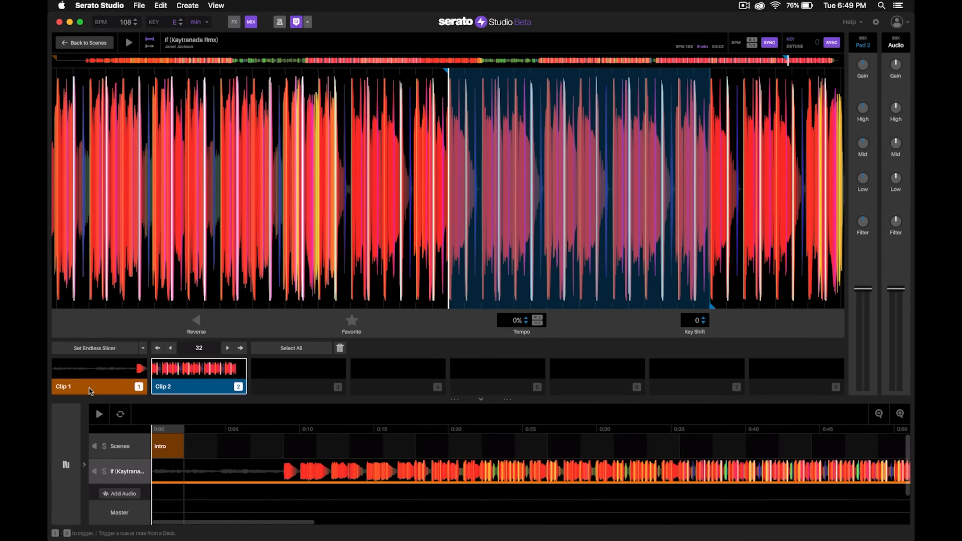
click(98, 376)
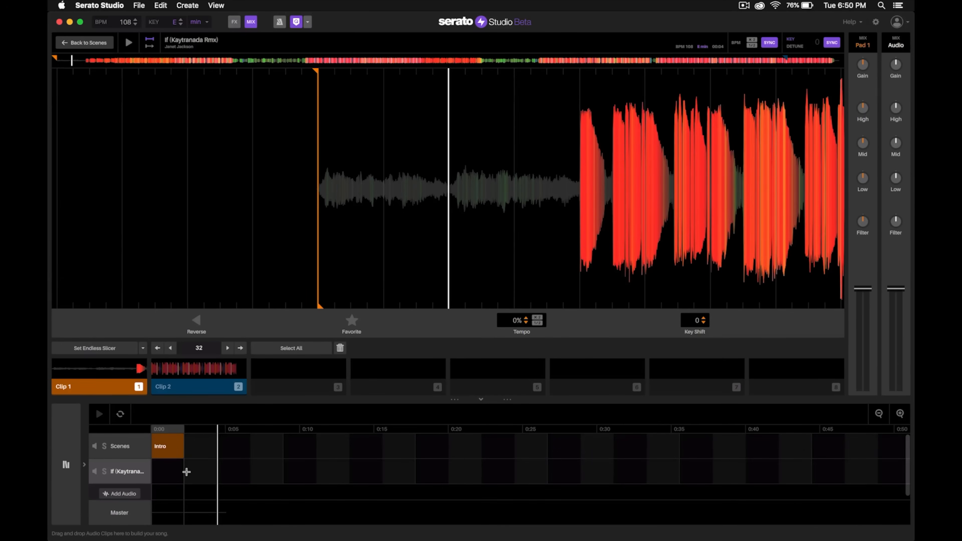
mouse_move(213, 472)
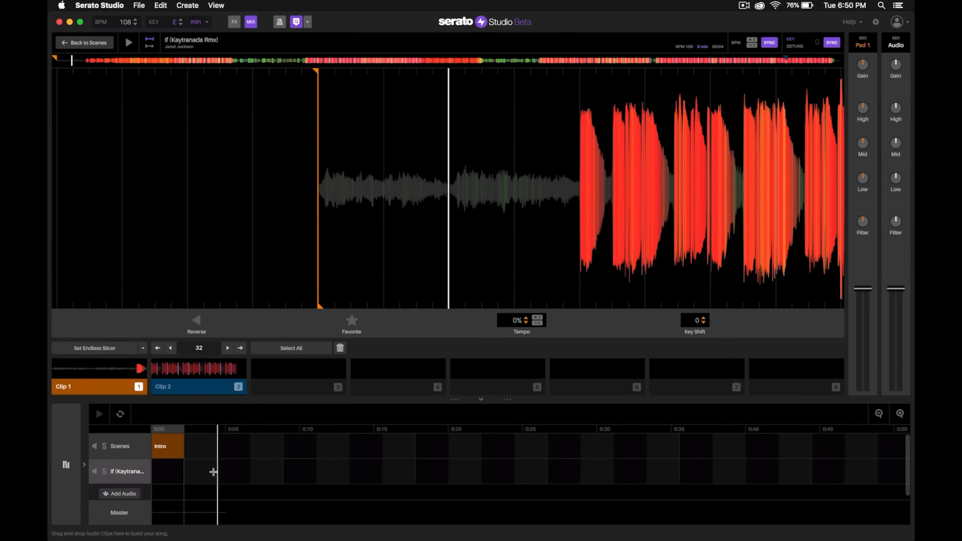
mouse_move(176, 462)
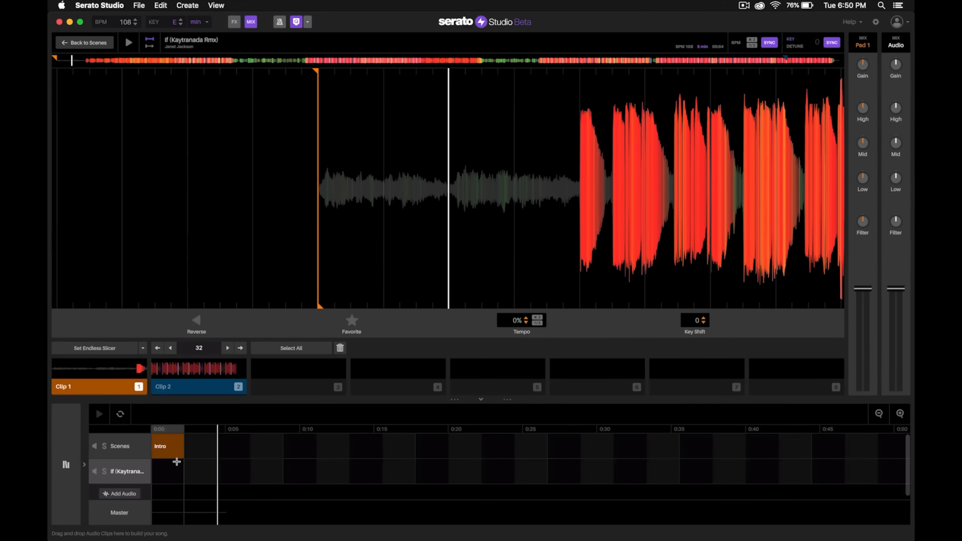
mouse_move(221, 472)
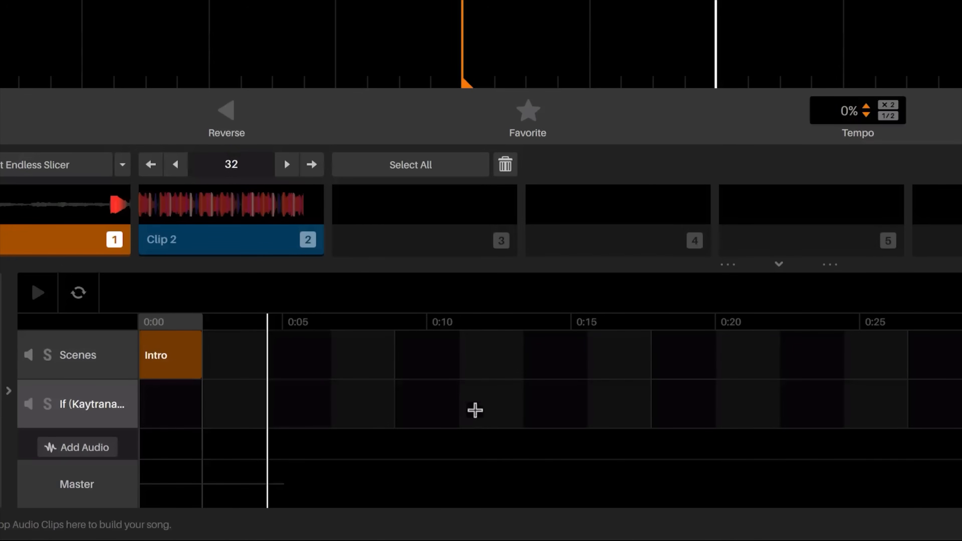
mouse_move(347, 404)
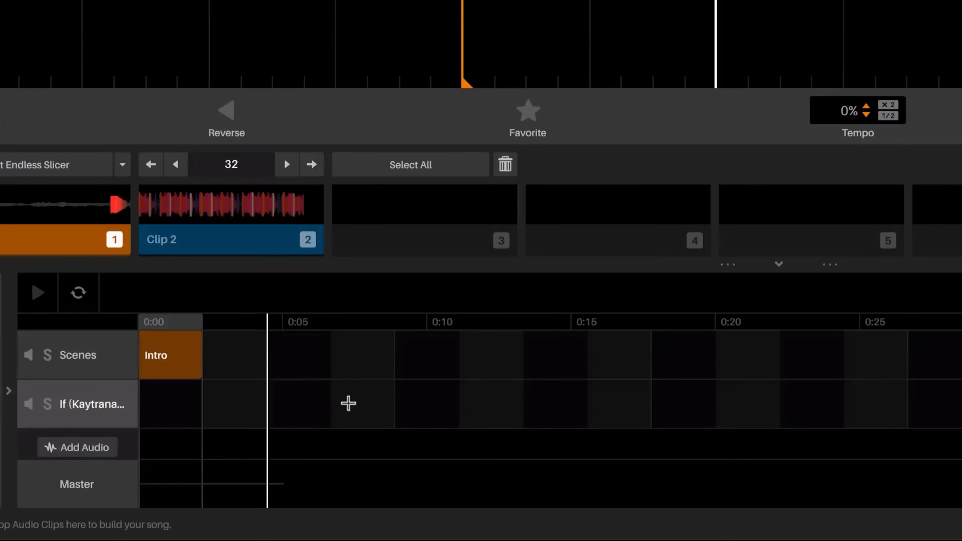
mouse_move(396, 388)
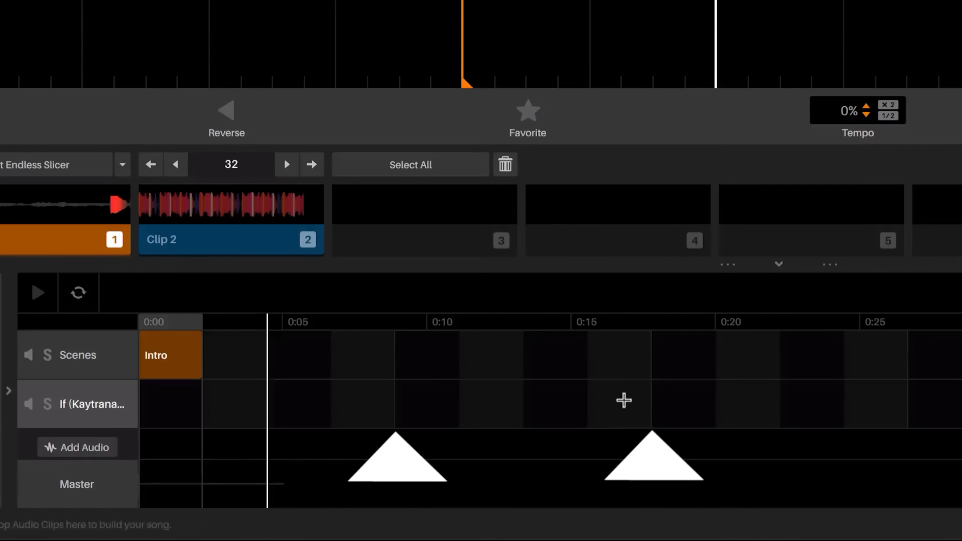
mouse_move(448, 380)
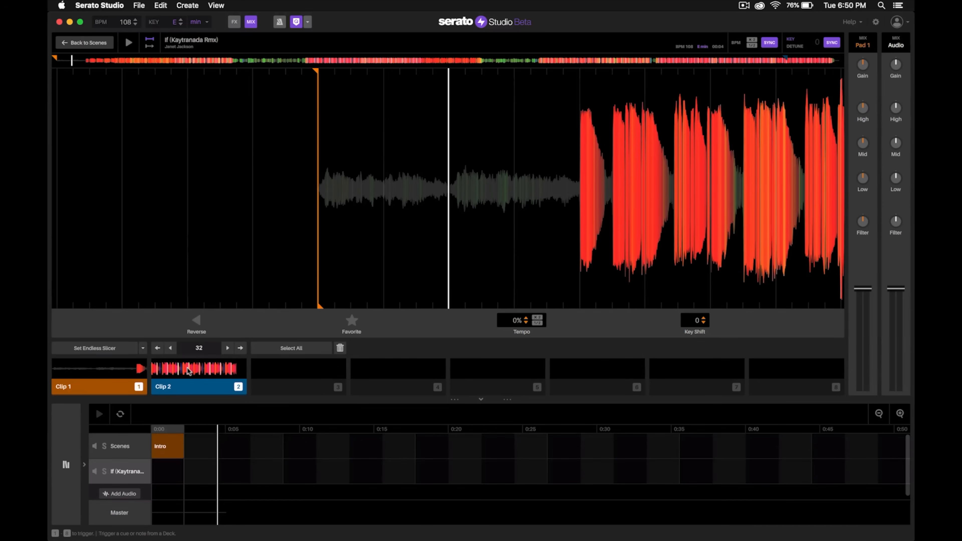
click(197, 376)
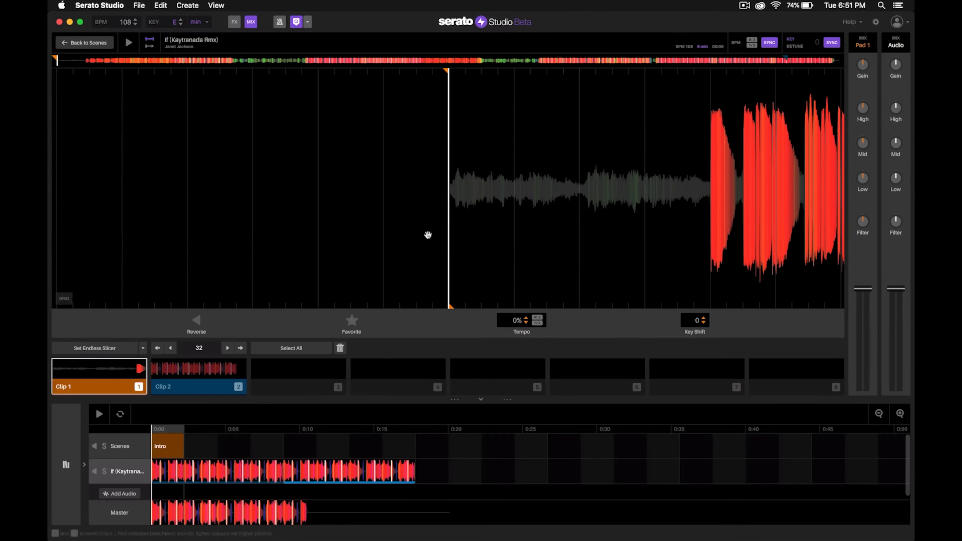
mouse_move(673, 192)
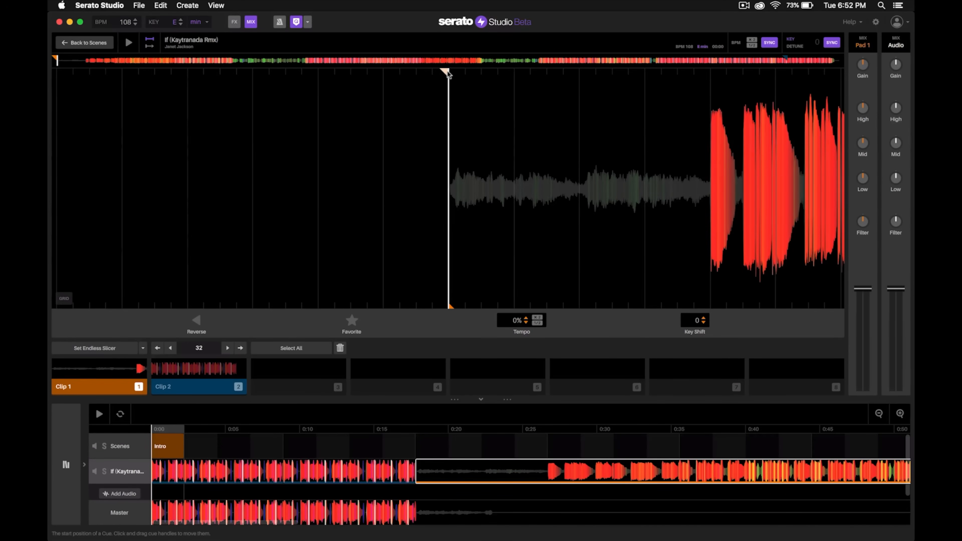
- Move the song's start point past the quiet opening onto the first loud beat
drag(447, 72, 699, 72)
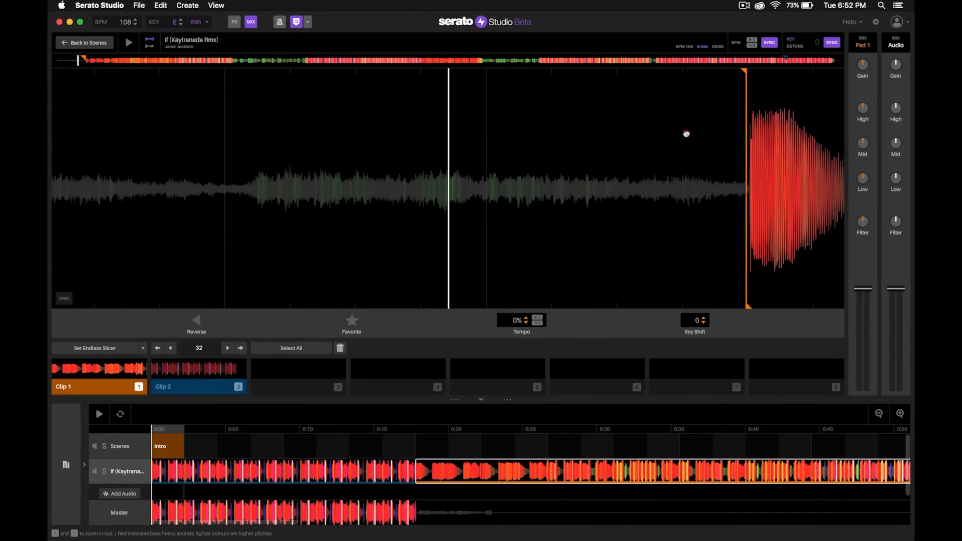
drag(743, 71, 589, 71)
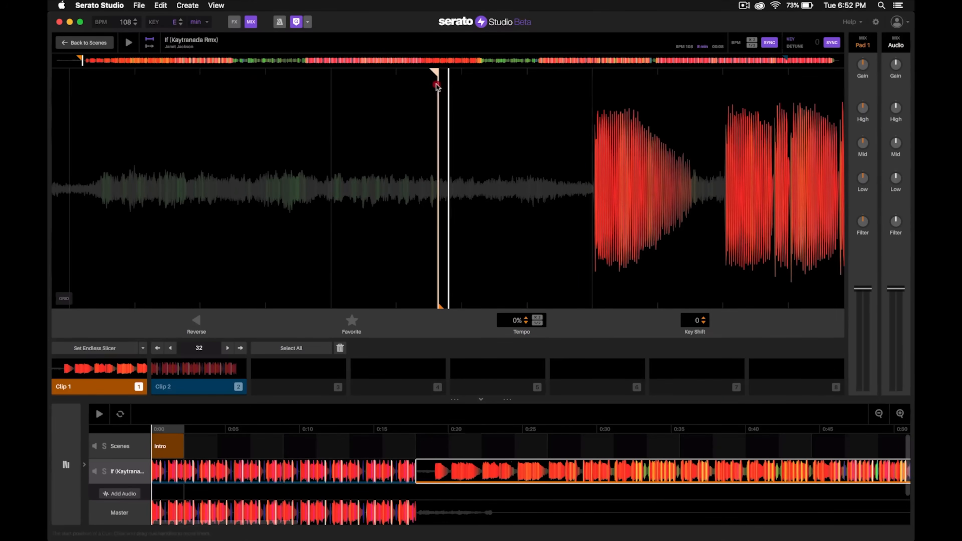
drag(435, 82, 518, 83)
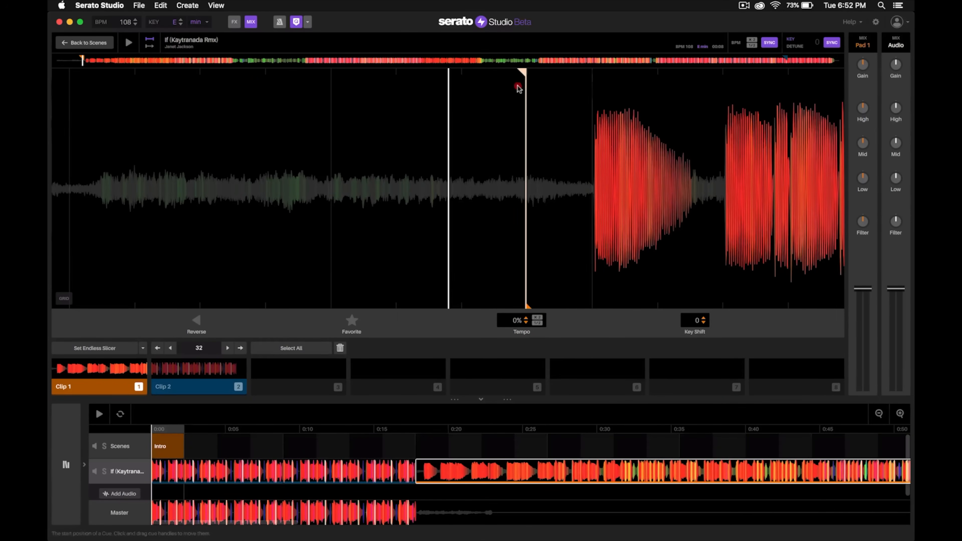
drag(519, 85, 589, 86)
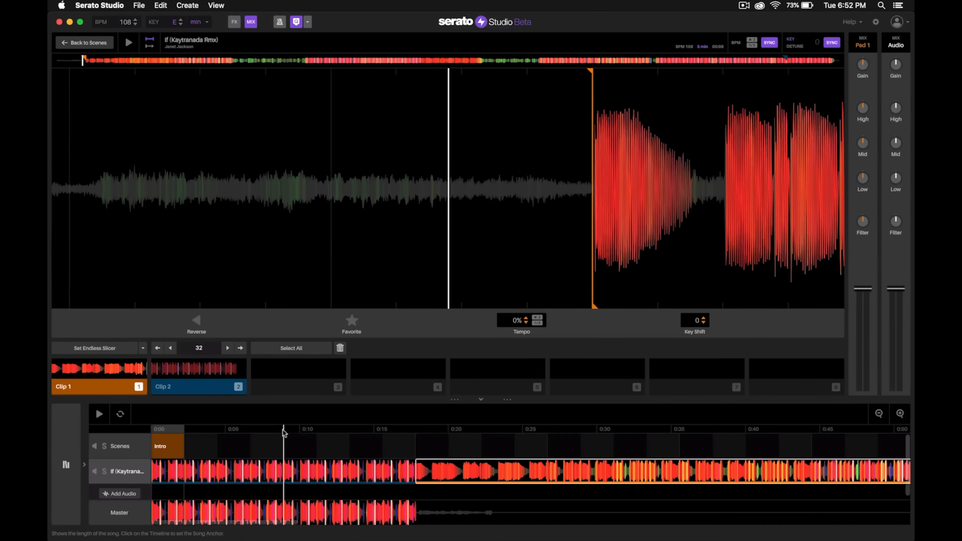
- Play the arrangement from partway into the intro to hear the transition, then stop
click(98, 413)
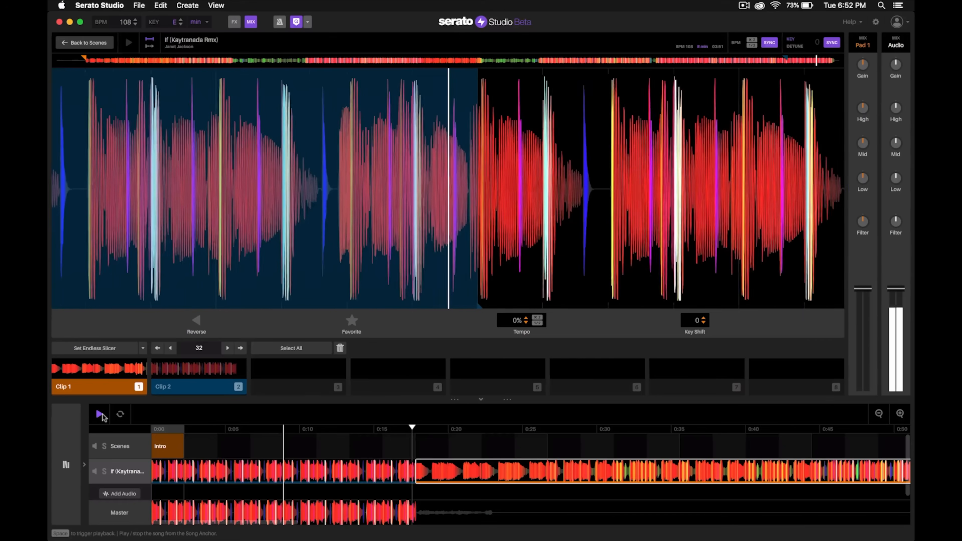
click(100, 413)
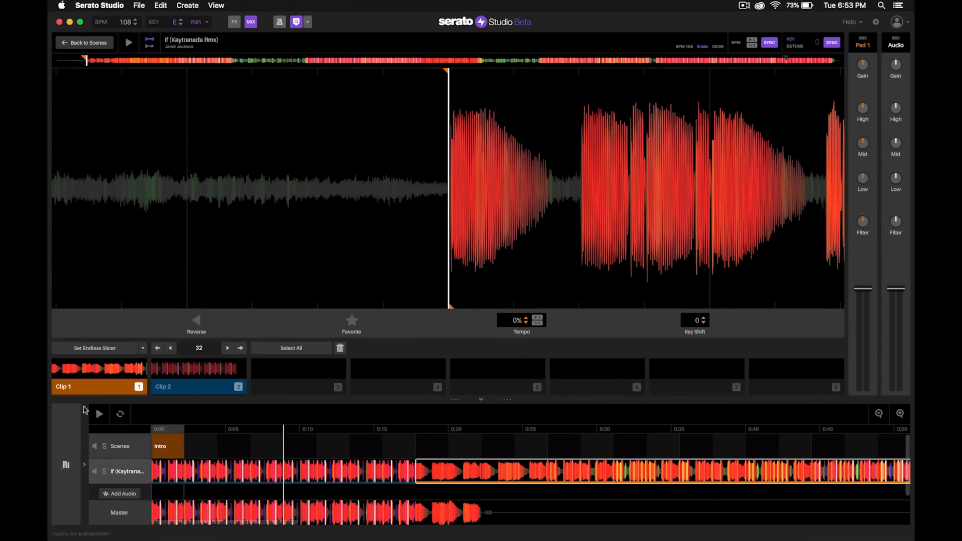
click(98, 386)
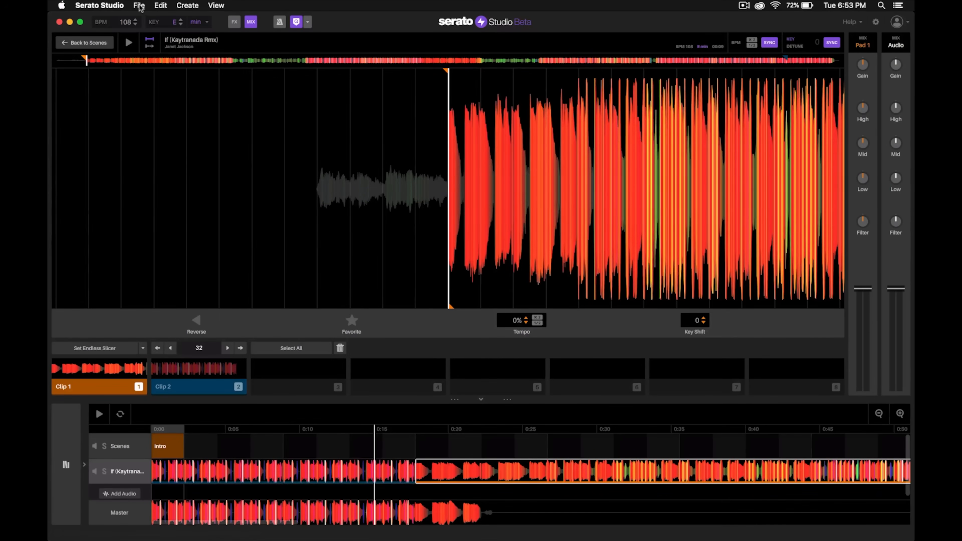
- Bring up Export Song from the File menu with MP3 as the master export format
click(139, 5)
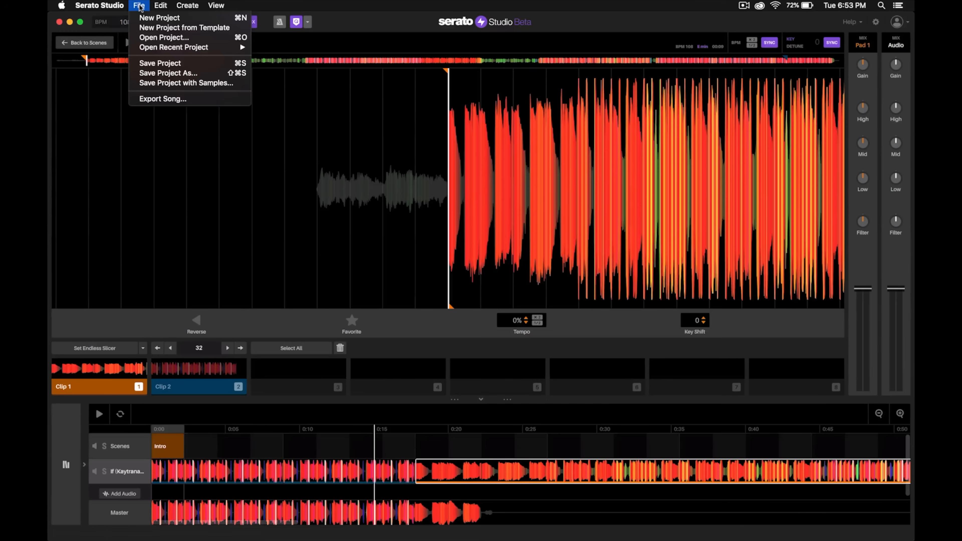
click(162, 99)
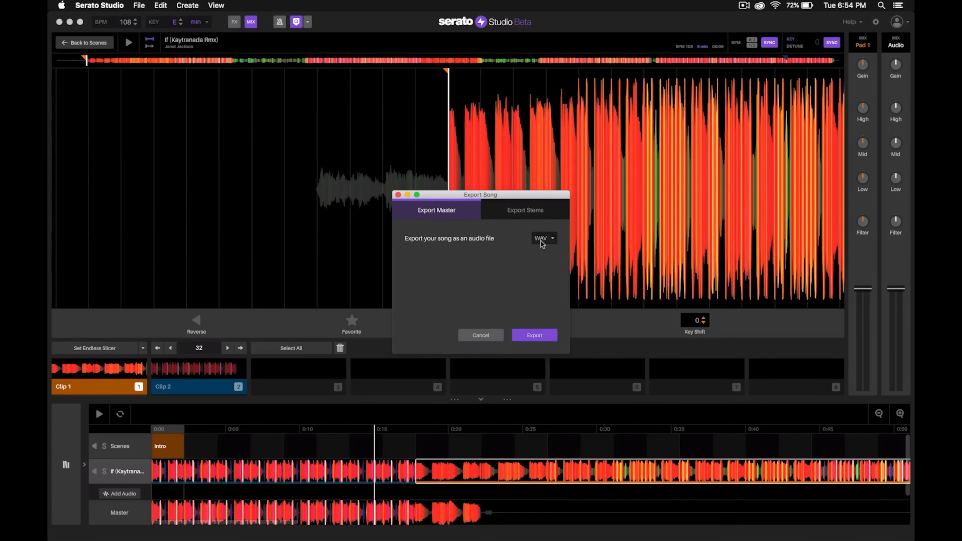
click(543, 238)
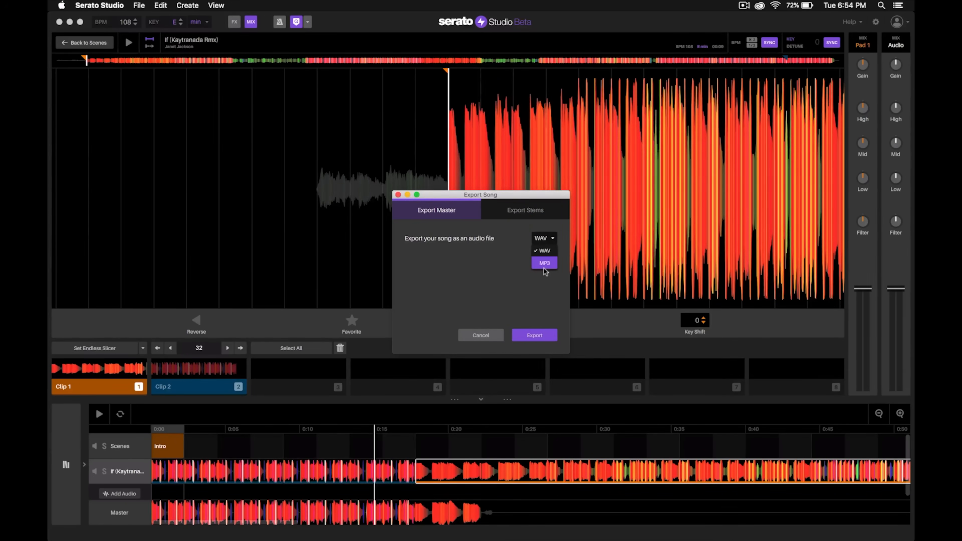
click(543, 263)
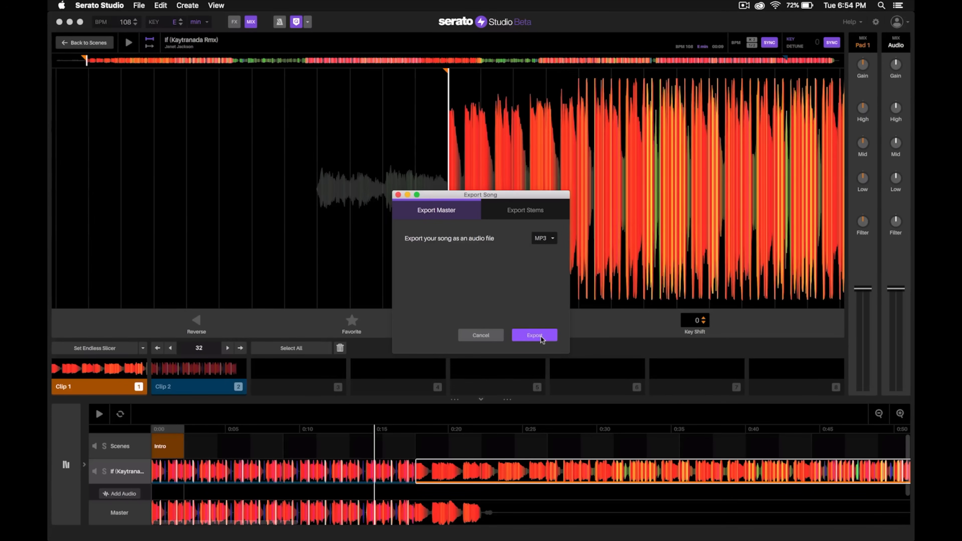
- Export the MP3 as 'Kaytranada If Extended Intro' saved to the Desktop
click(533, 335)
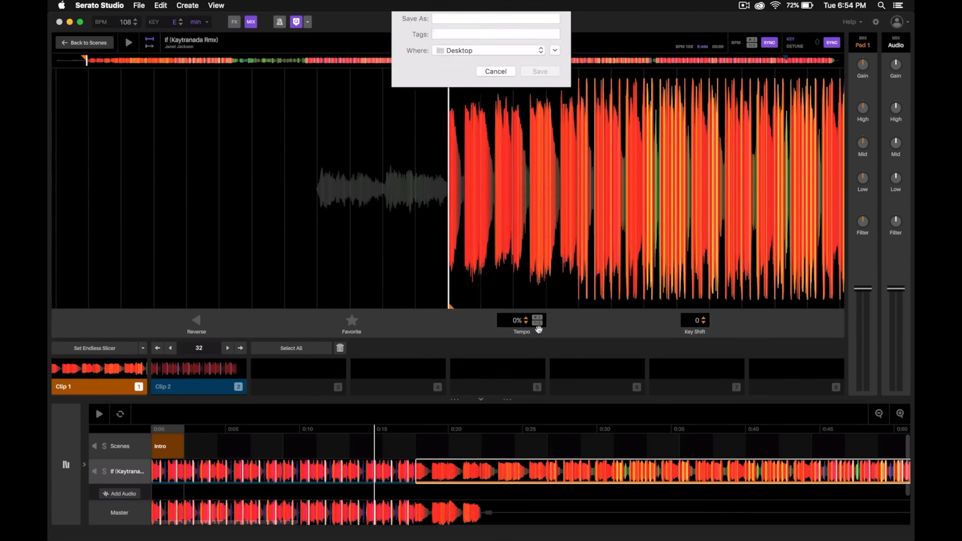
click(495, 25)
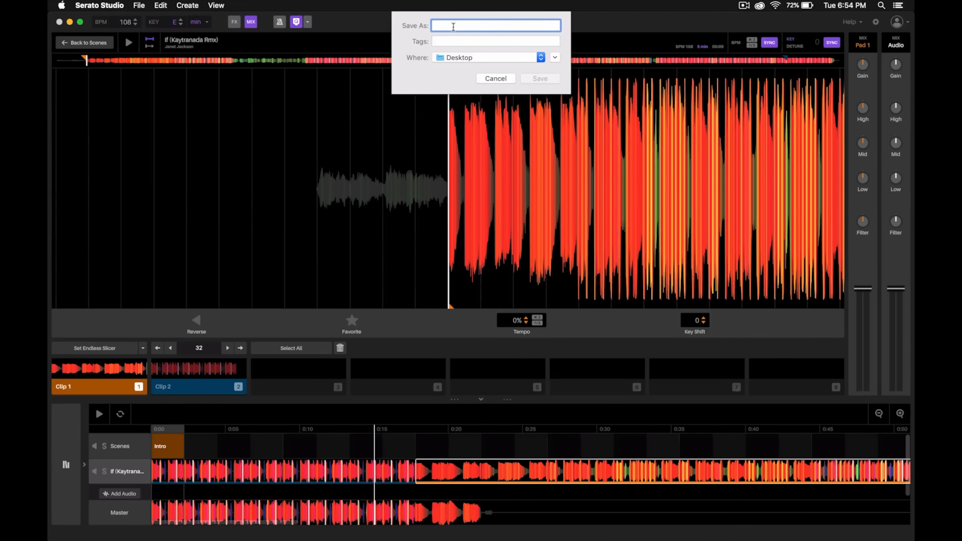
text(Kaytranada If Extended Intro)
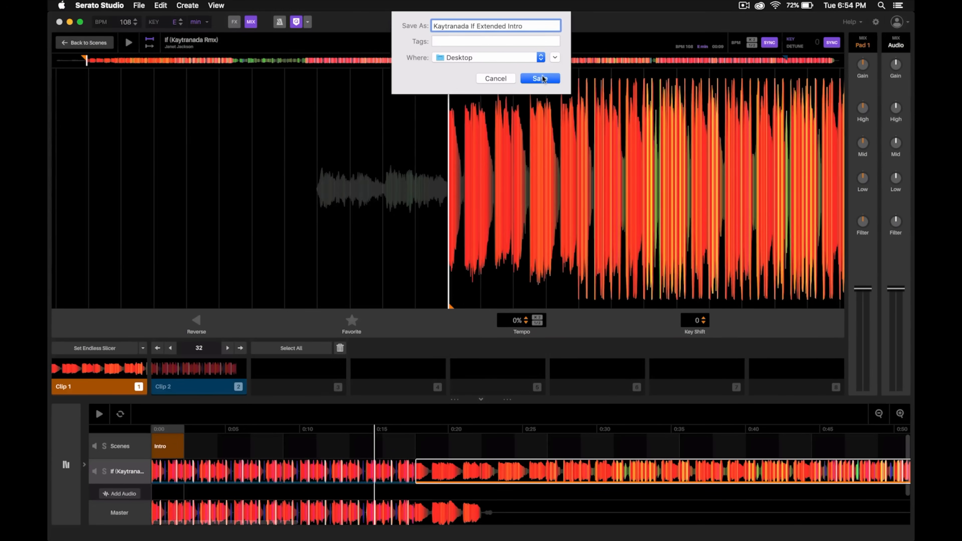
click(539, 79)
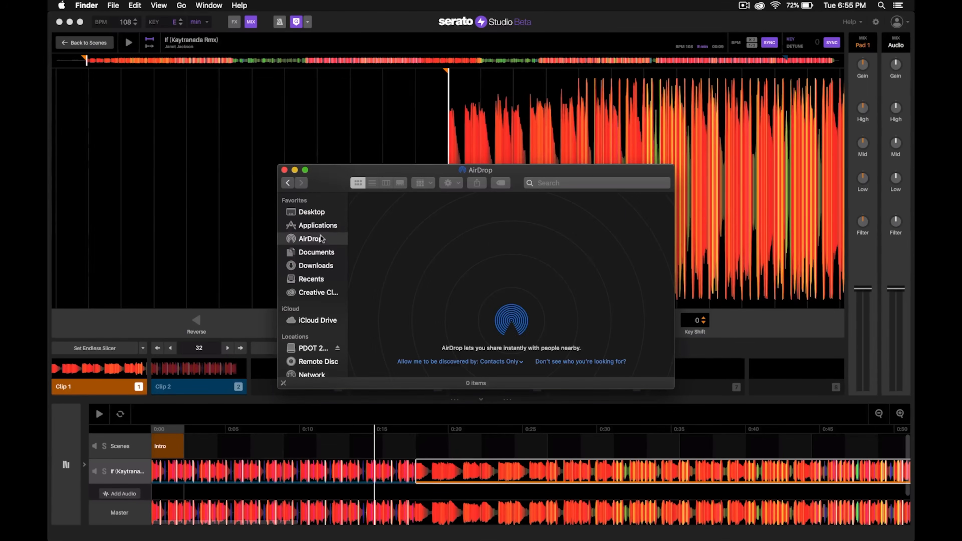
- Show the Desktop in Finder and highlight Kaytranada If Extended Intro.mp3
click(310, 212)
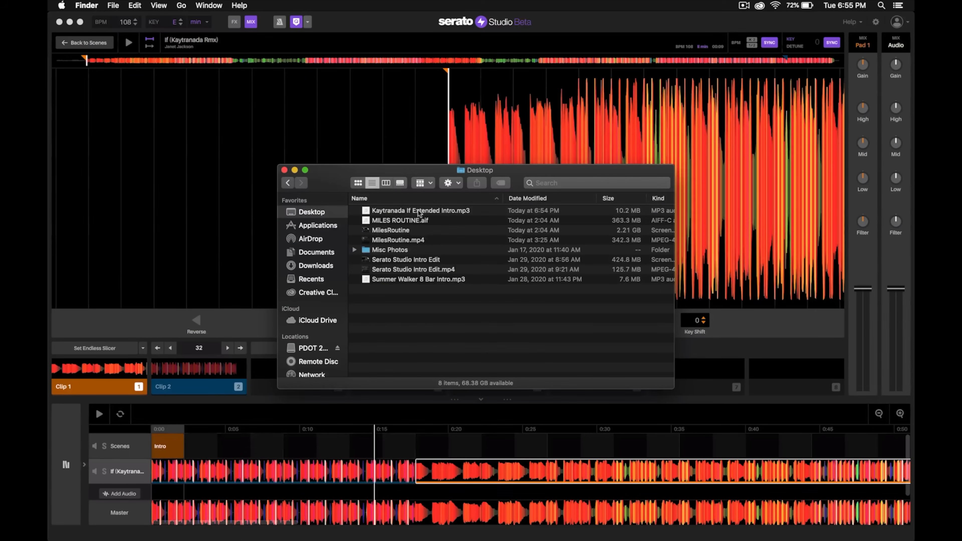
click(419, 210)
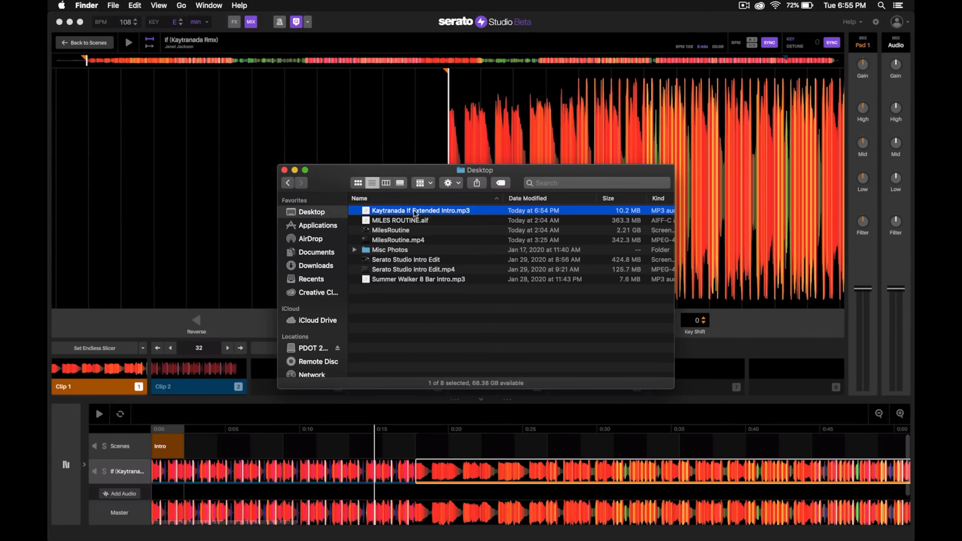